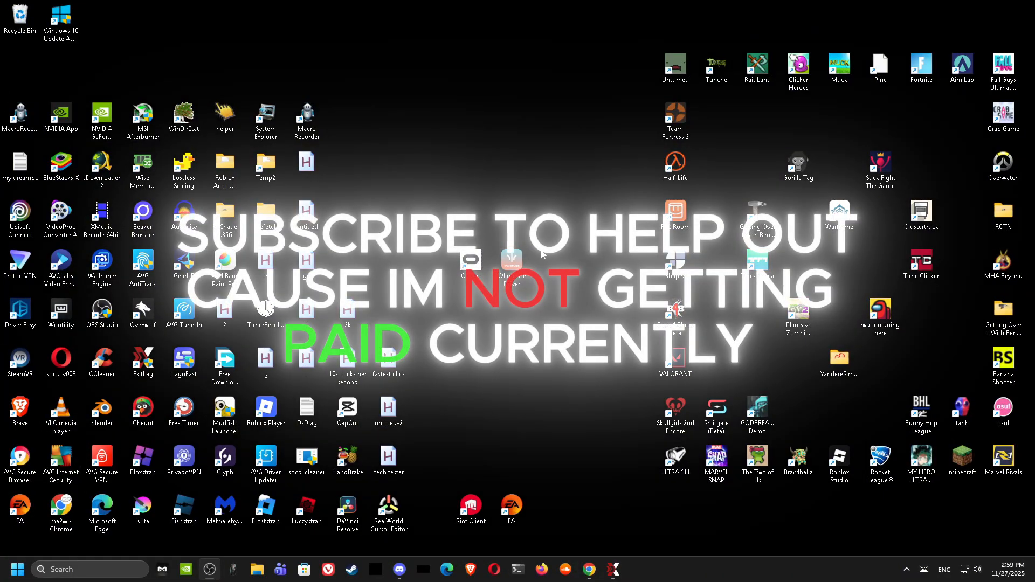
{"action": "mouse_move", "coordinate": [479, 343]}
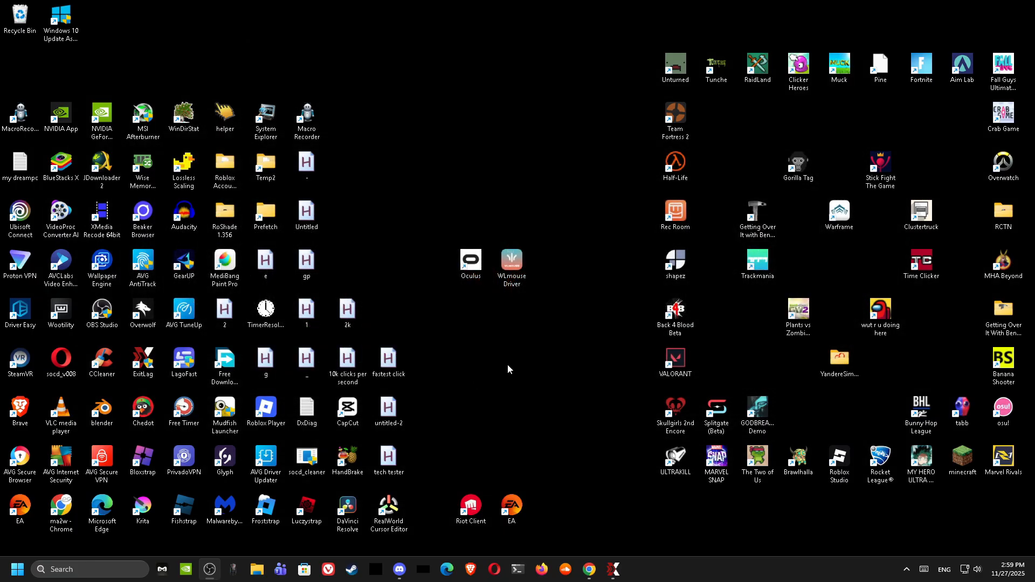
Launch Froststrap's settings from the desktop shortcut.
{"action": "left_click", "coordinate": [305, 511]}
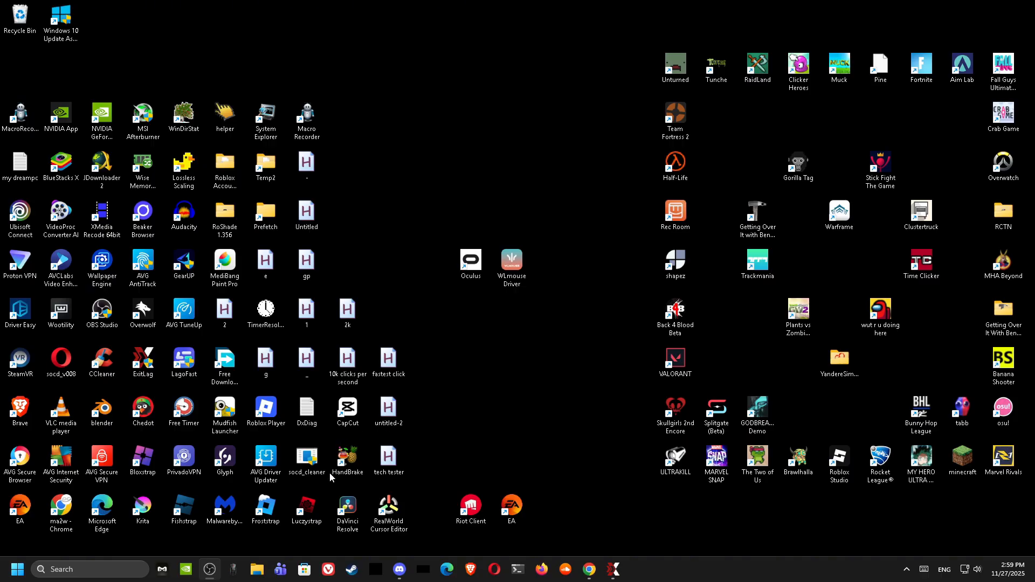
{"action": "left_click", "coordinate": [265, 510]}
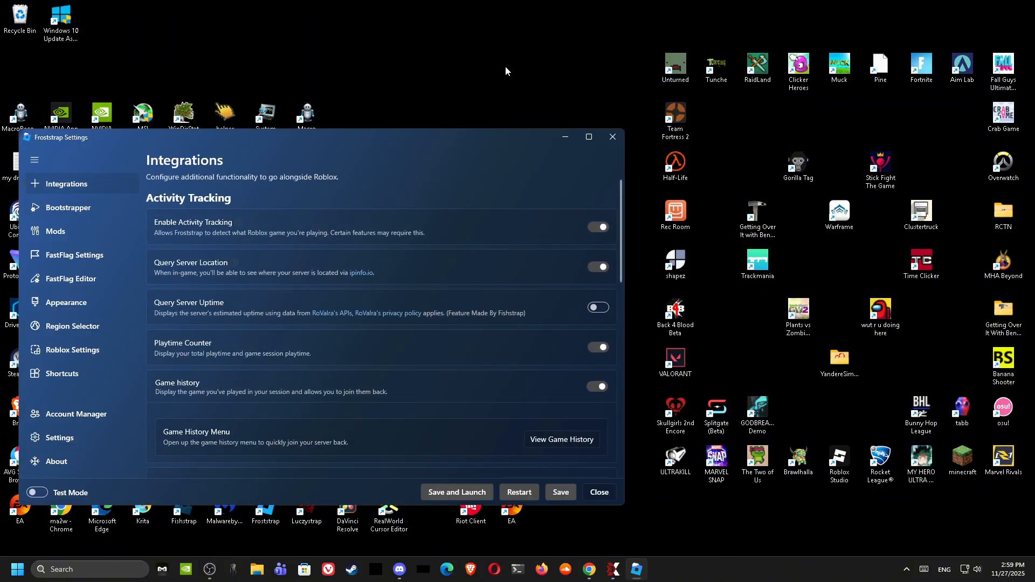
{"action": "mouse_move", "coordinate": [360, 436]}
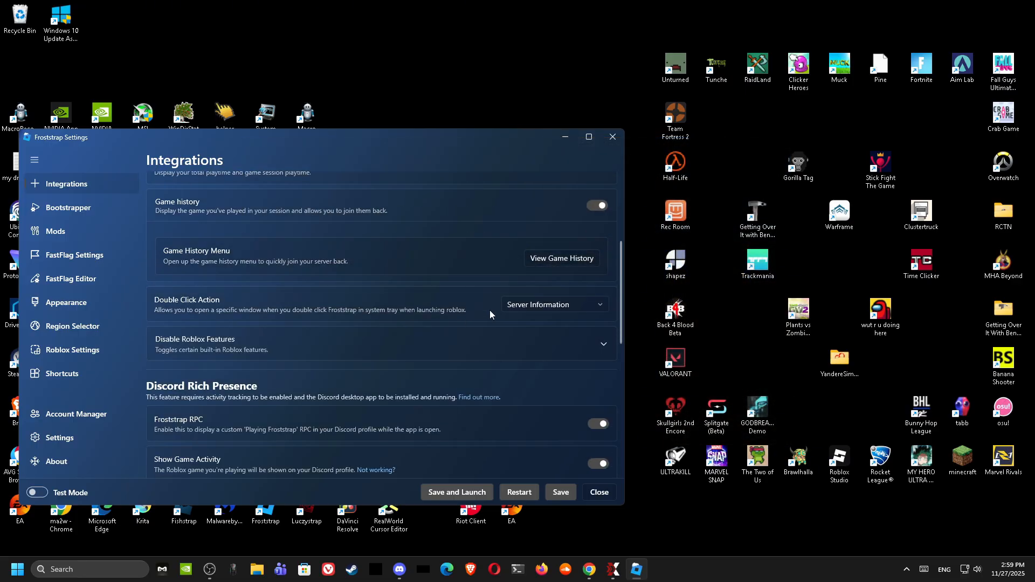
Scroll the Integrations page and expand the Disable Roblox Features group.
{"action": "scroll", "scroll_direction": "down", "scroll_amount": 3}
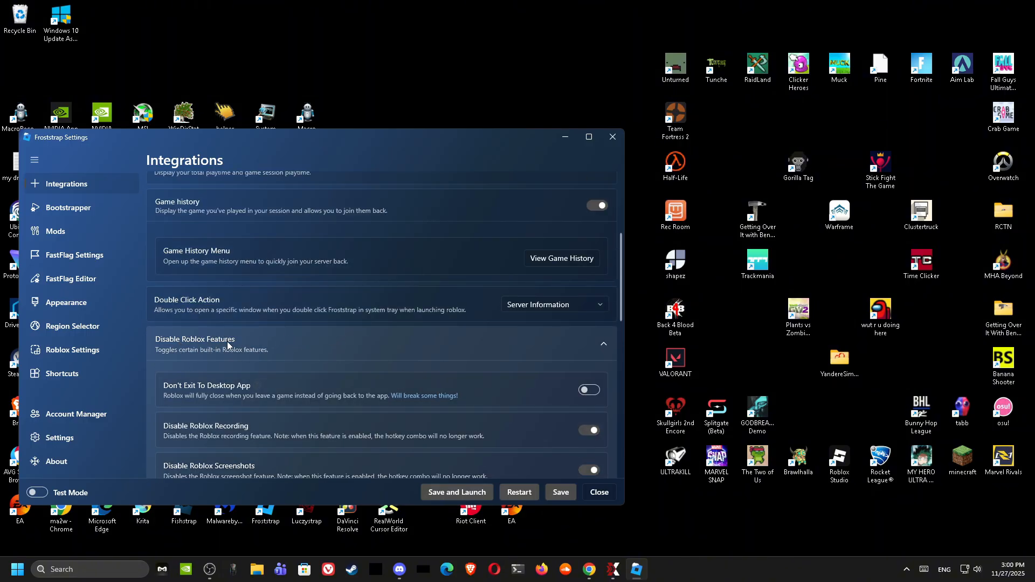
{"action": "scroll", "scroll_direction": "down", "scroll_amount": 3}
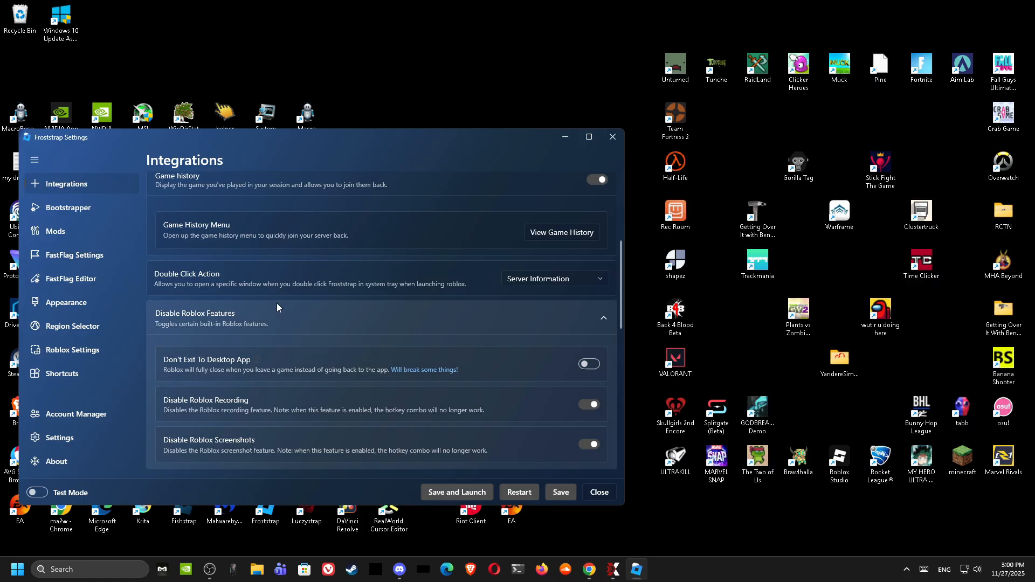
{"action": "scroll", "scroll_direction": "down", "scroll_amount": 3}
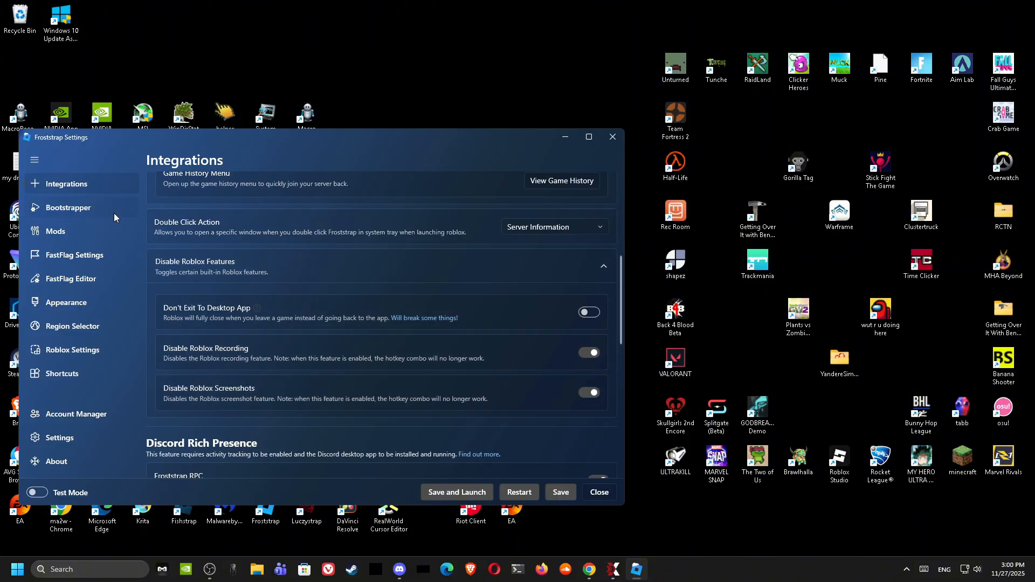
On the Bootstrapper page, keep Roblox Process Priority set to High.
{"action": "left_click", "coordinate": [68, 207]}
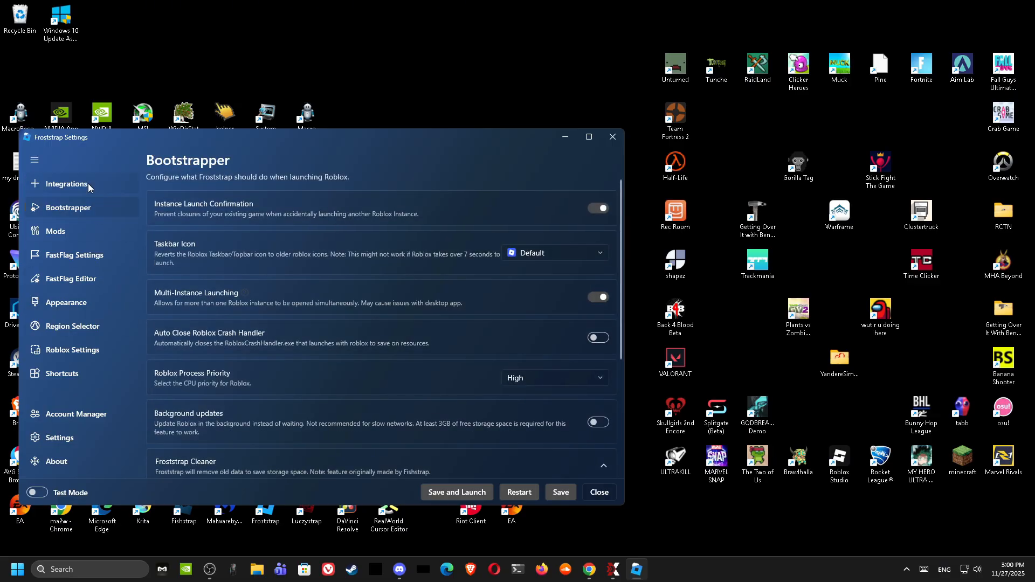
{"action": "left_click", "coordinate": [553, 377]}
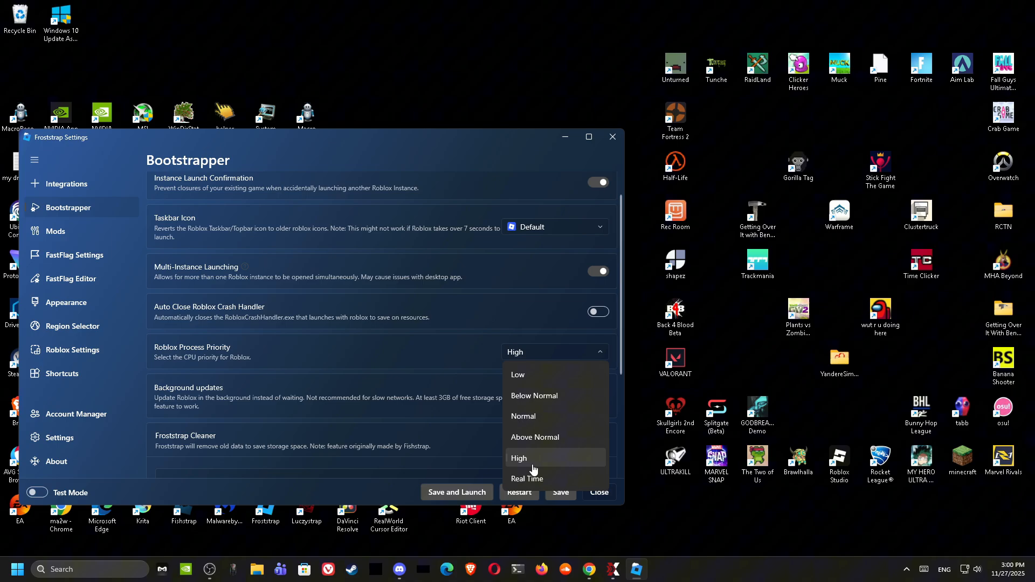
{"action": "left_click", "coordinate": [535, 437]}
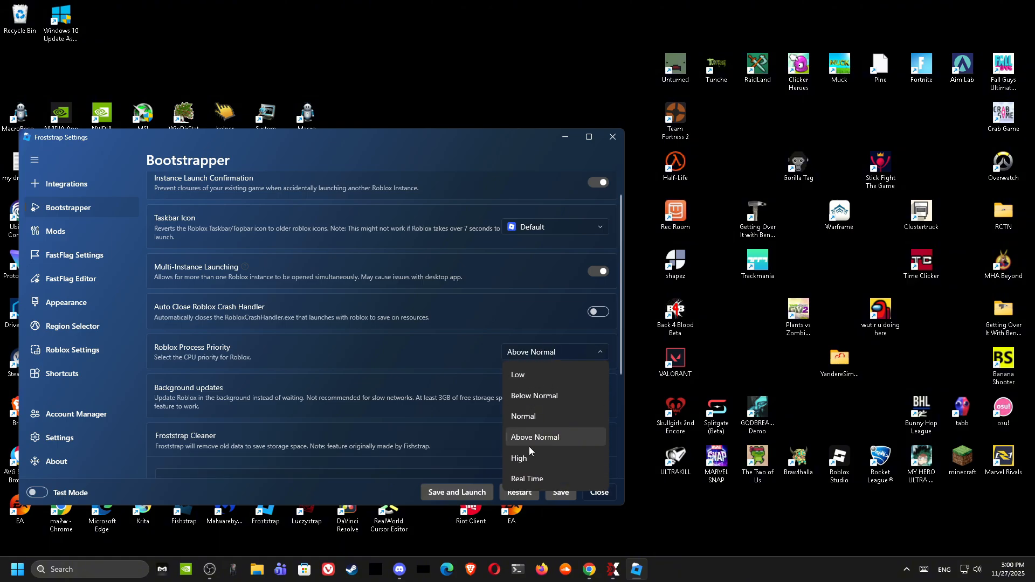
{"action": "left_click", "coordinate": [519, 458]}
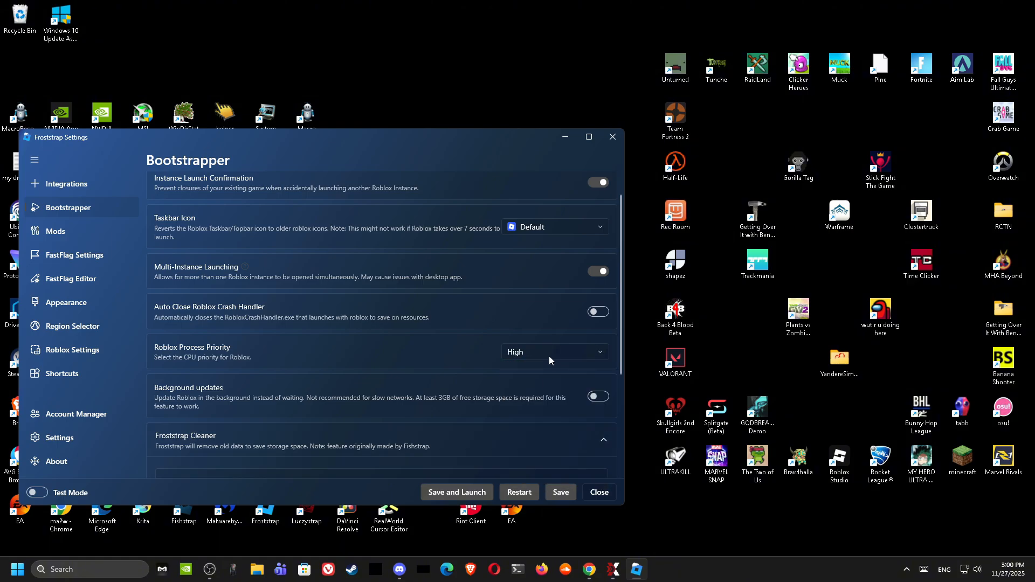
{"action": "scroll", "scroll_direction": "down", "scroll_amount": 3}
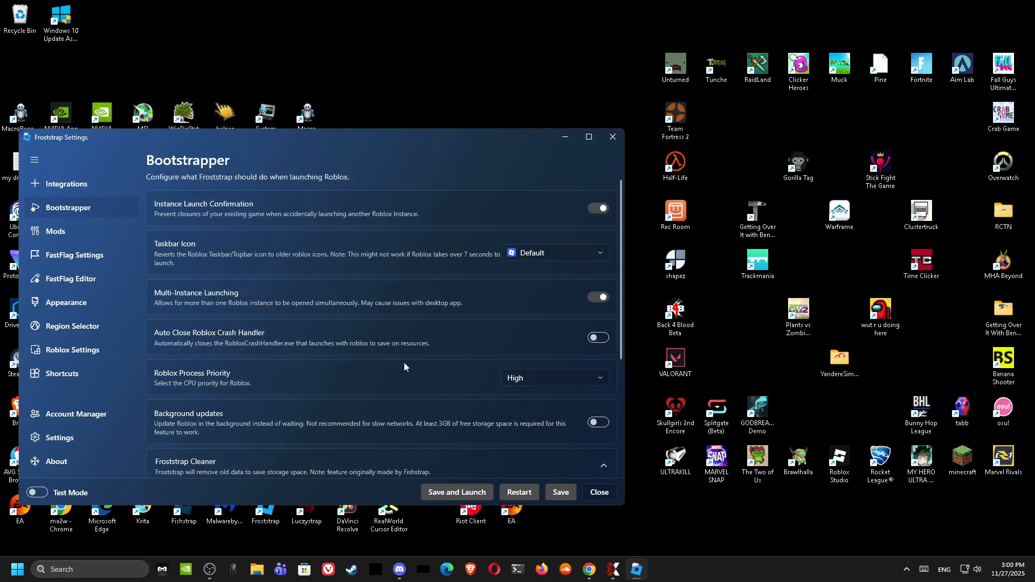
{"action": "left_click", "coordinate": [554, 377]}
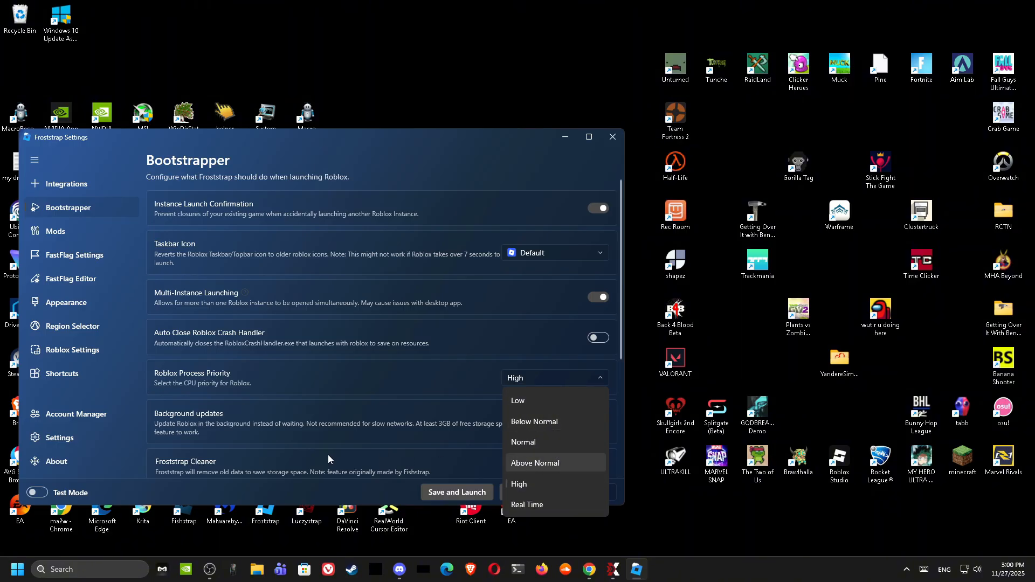
{"action": "mouse_move", "coordinate": [582, 422]}
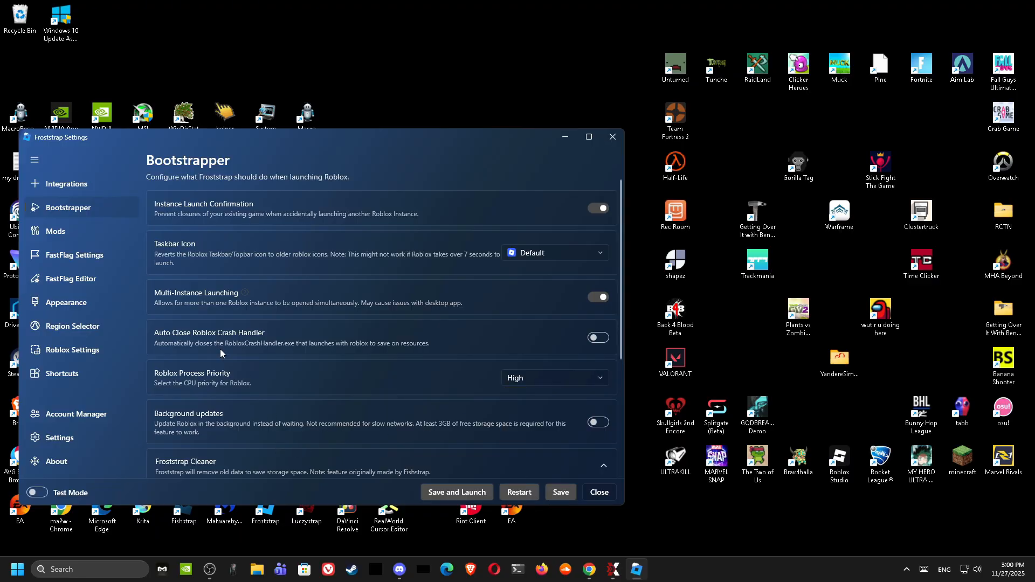
{"action": "mouse_move", "coordinate": [106, 241]}
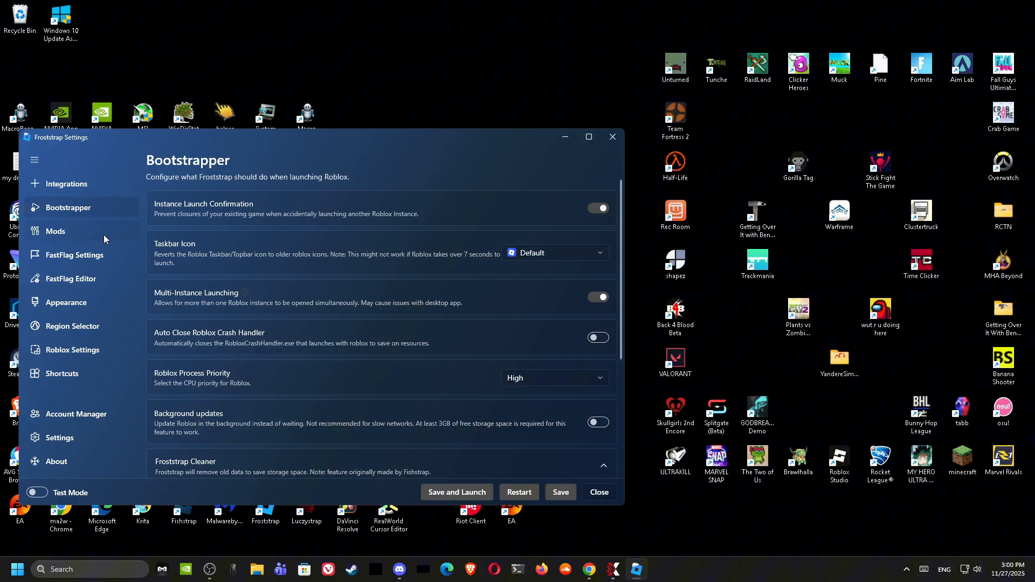
Switch to the FastFlag Settings page.
{"action": "left_click", "coordinate": [74, 254]}
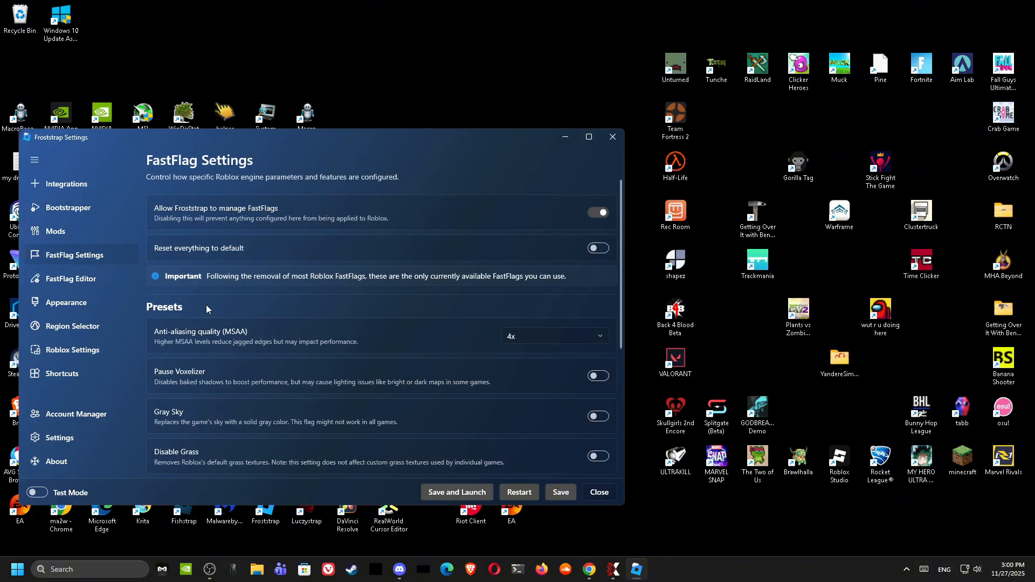
Set MSAA to 1x, enable voxelizer/gray sky/no-grass presets, Performance mesh detail, Level 1, Lowest textures.
{"action": "left_click", "coordinate": [553, 337]}
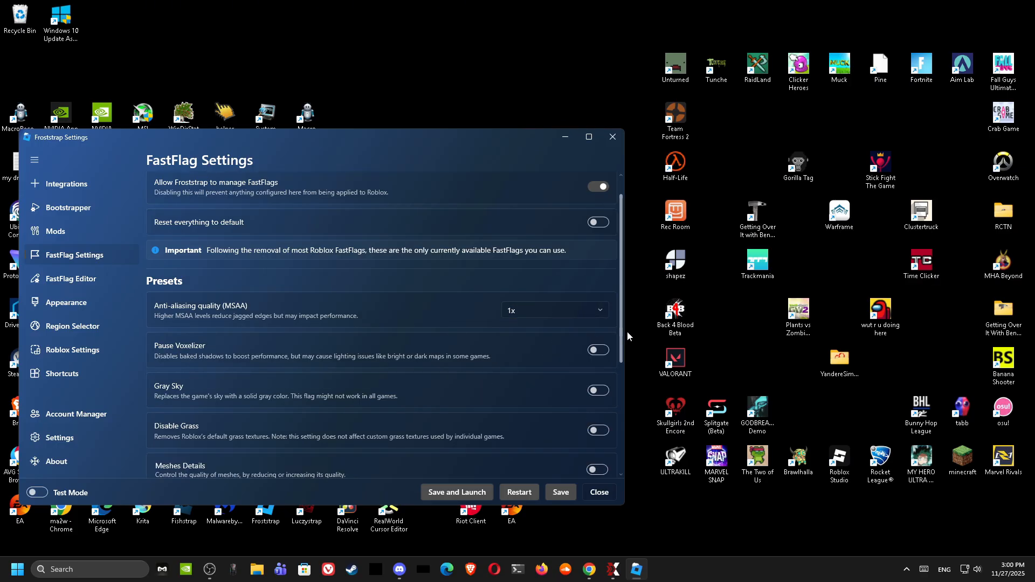
{"action": "scroll", "scroll_direction": "down", "scroll_amount": 3}
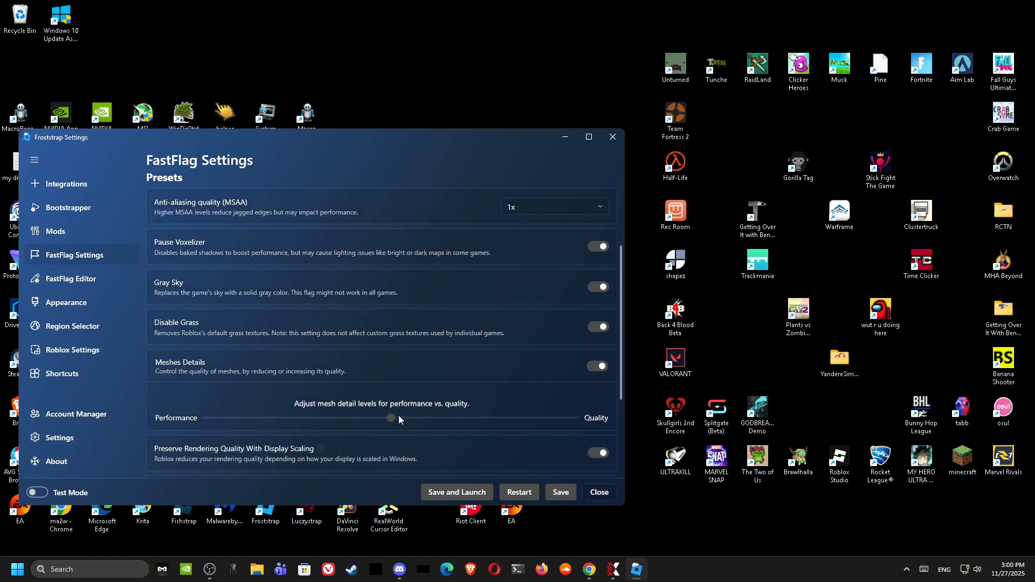
{"action": "scroll", "scroll_direction": "down", "scroll_amount": 3}
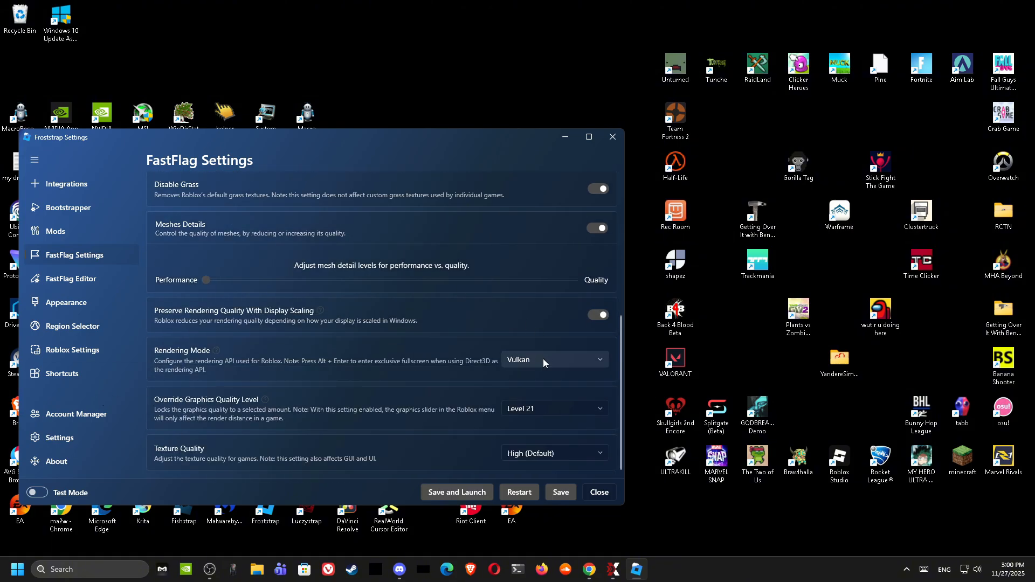
{"action": "left_click", "coordinate": [553, 408]}
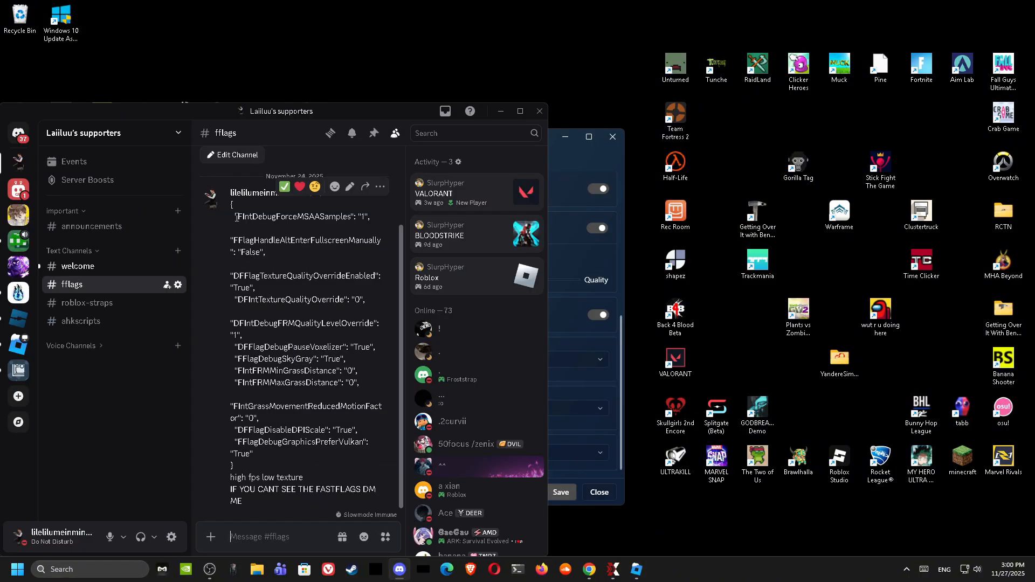
{"action": "left_click_drag", "start_coordinate": [231, 205], "coordinate": [245, 455]}
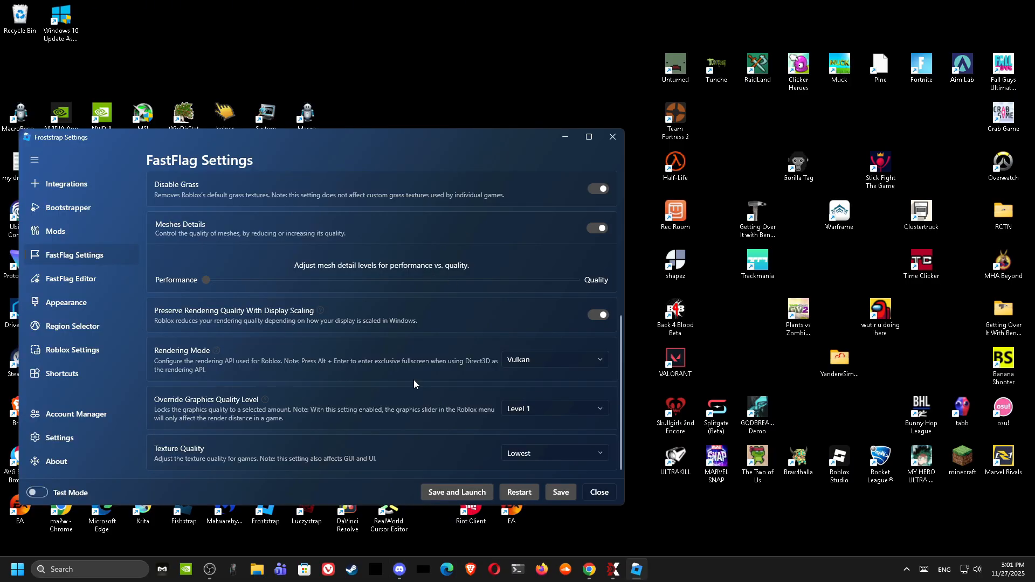
View the FastFlag Editor listing the 16 configured flags and their values.
{"action": "left_click", "coordinate": [71, 278]}
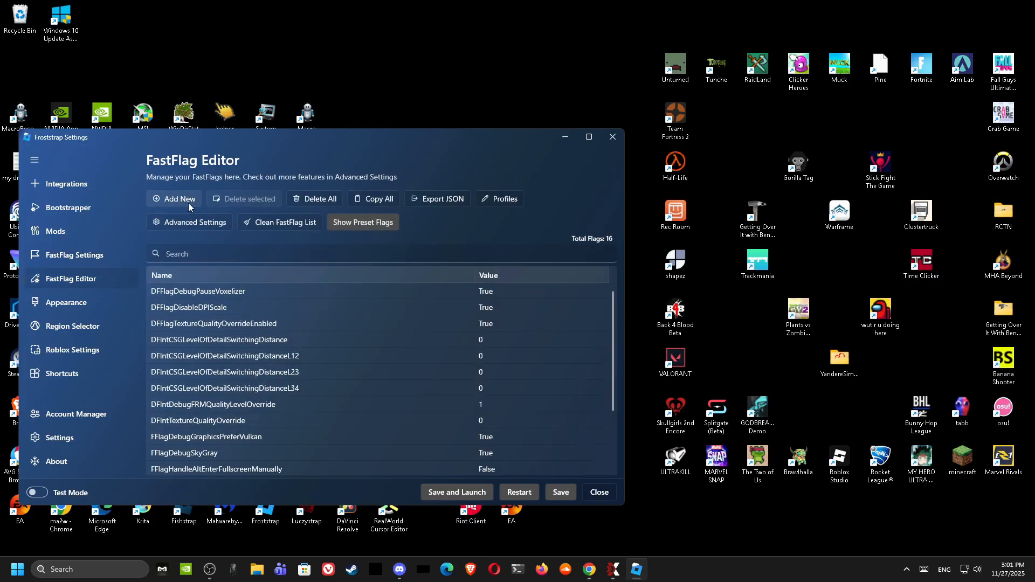
{"action": "left_click", "coordinate": [178, 198]}
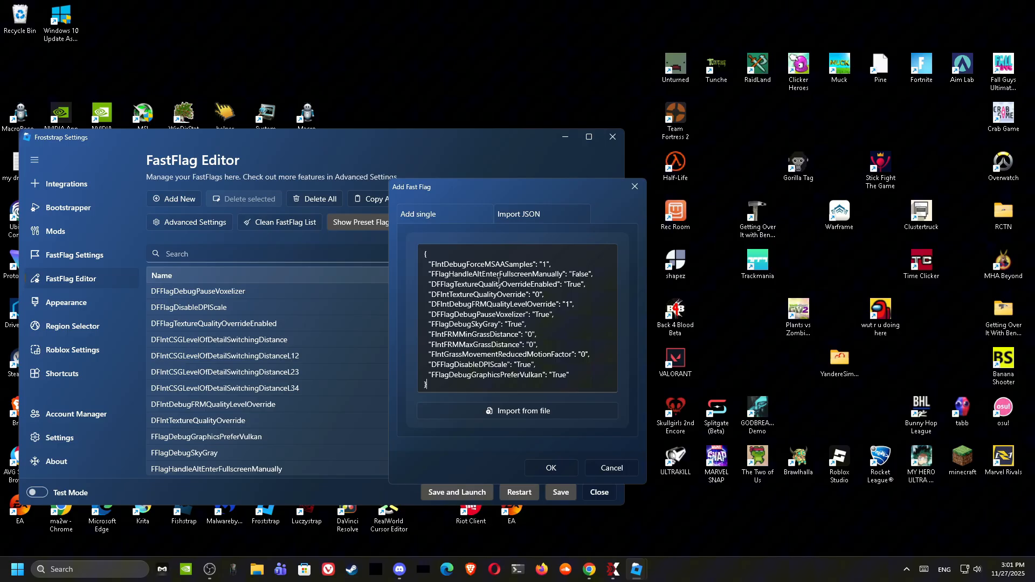
{"action": "left_click", "coordinate": [551, 467]}
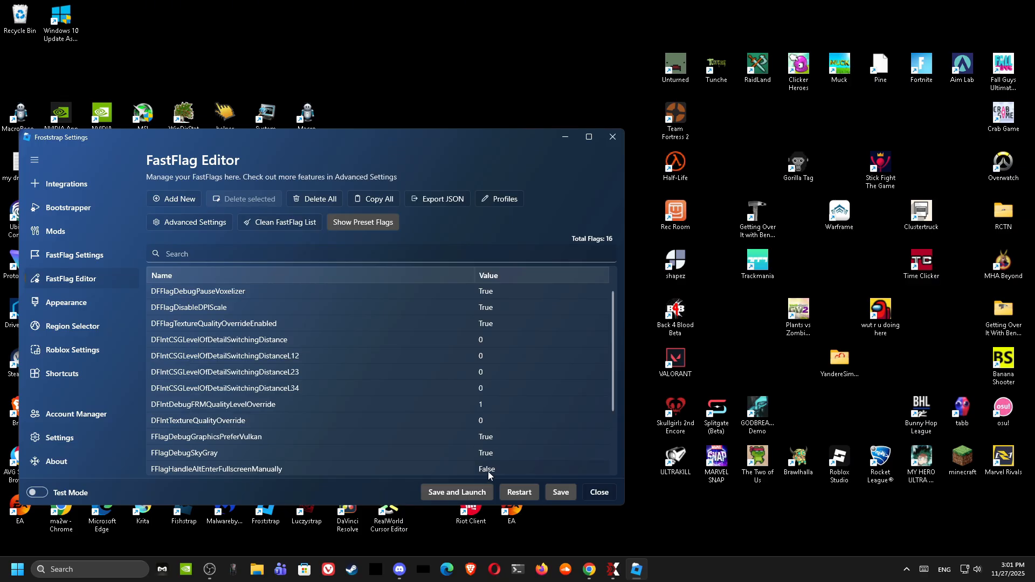
{"action": "mouse_move", "coordinate": [385, 213]}
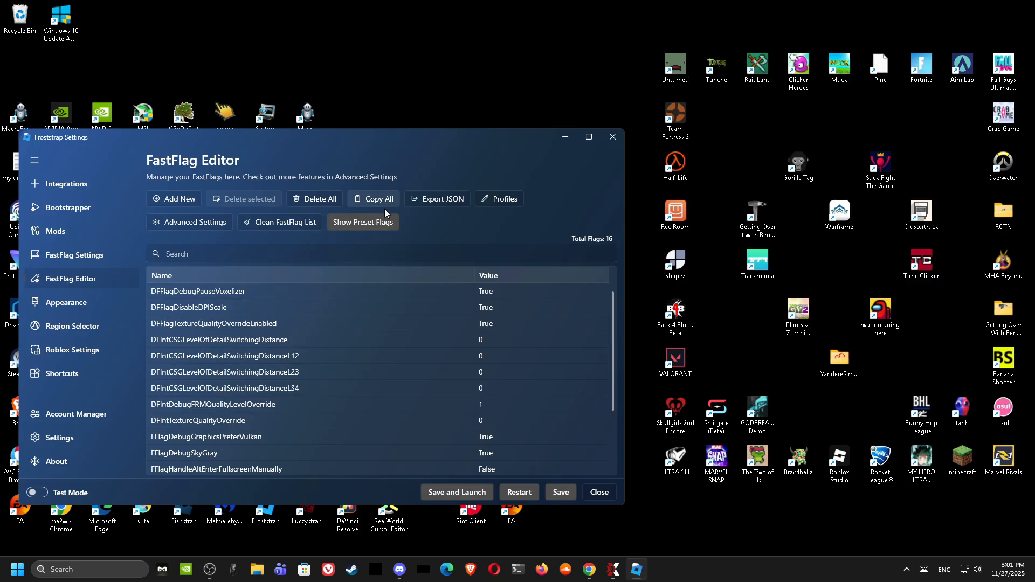
{"action": "mouse_move", "coordinate": [112, 294]}
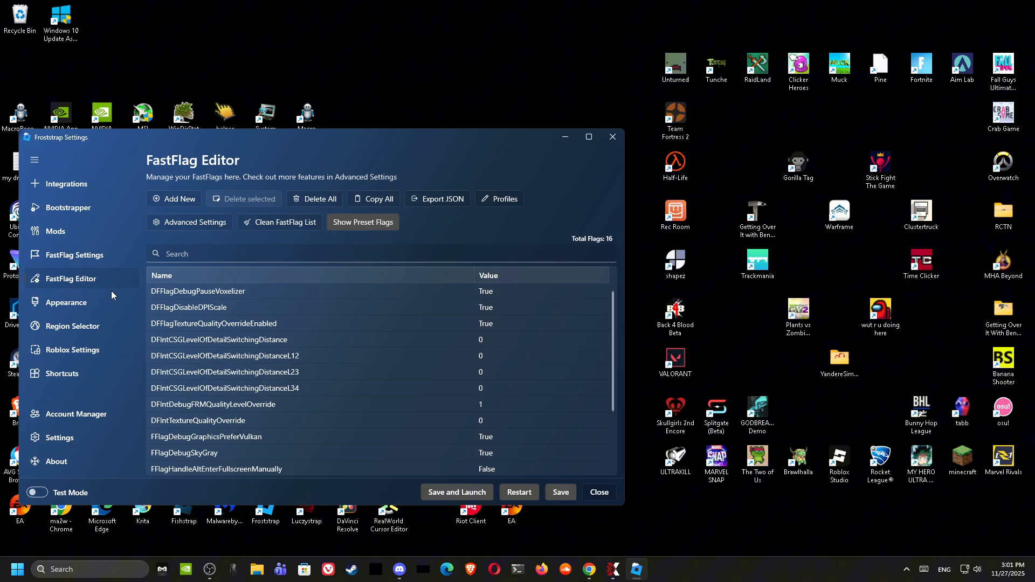
In Roblox Settings, keep Start Quality at 10 and turn Max Quality off.
{"action": "left_click", "coordinate": [65, 302]}
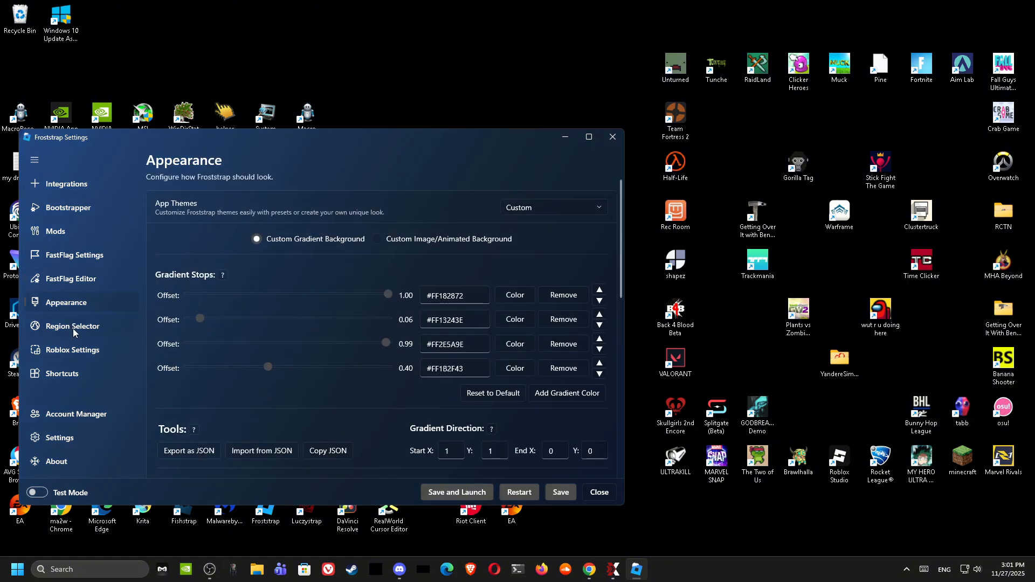
{"action": "mouse_move", "coordinate": [95, 365]}
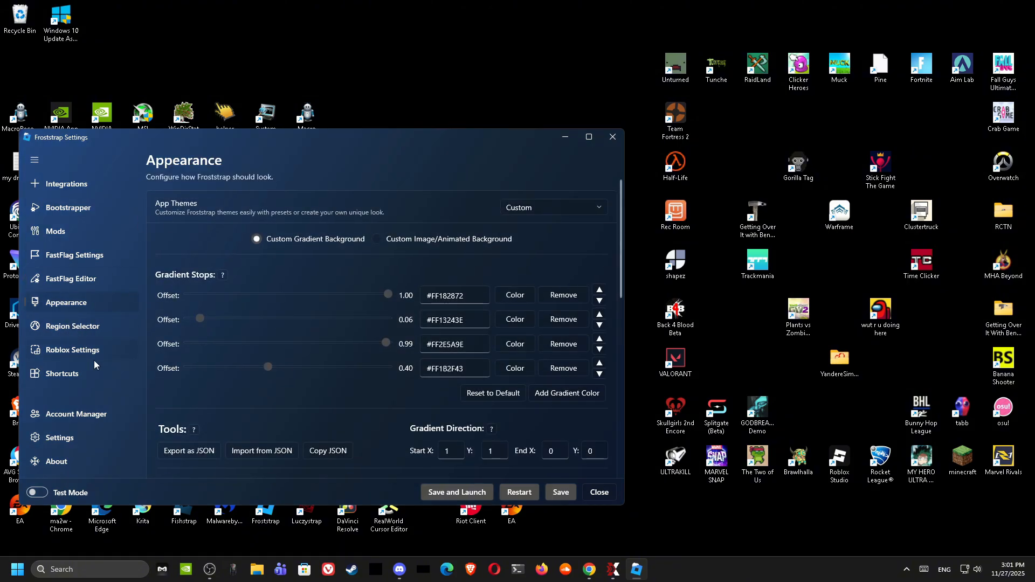
{"action": "left_click", "coordinate": [72, 350]}
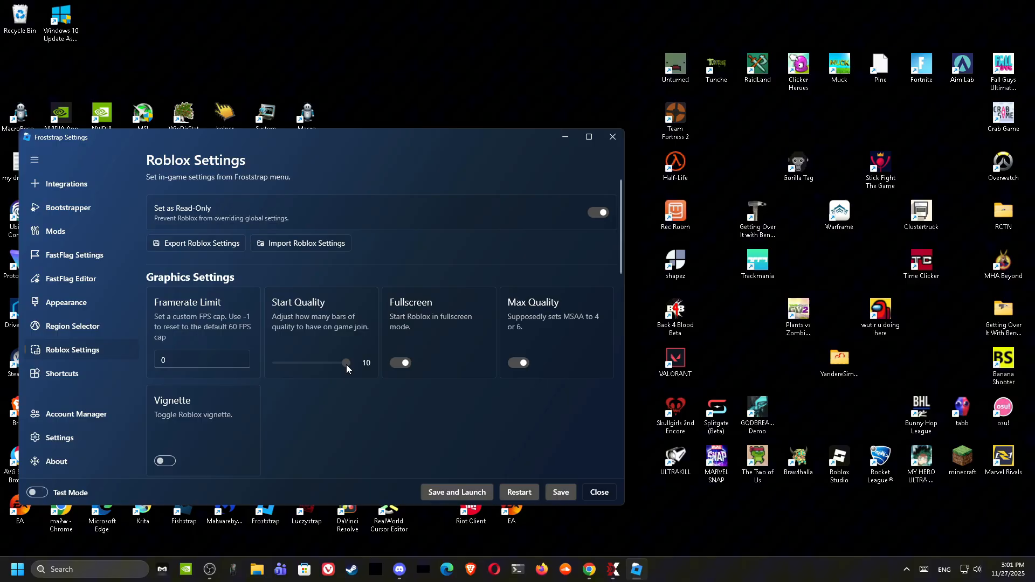
{"action": "left_click_drag", "start_coordinate": [349, 363], "coordinate": [284, 363]}
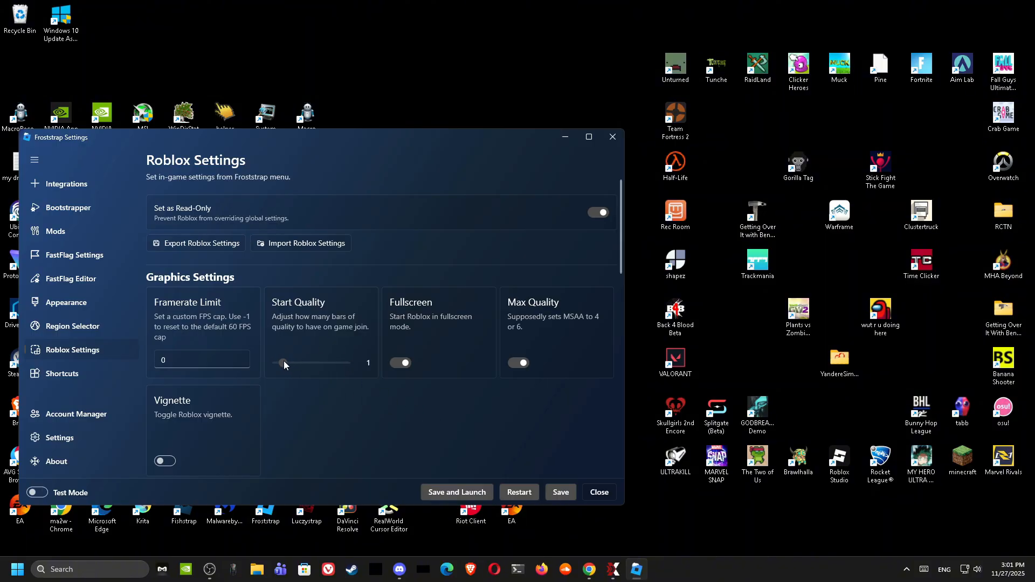
{"action": "left_click_drag", "start_coordinate": [283, 362], "coordinate": [346, 363]}
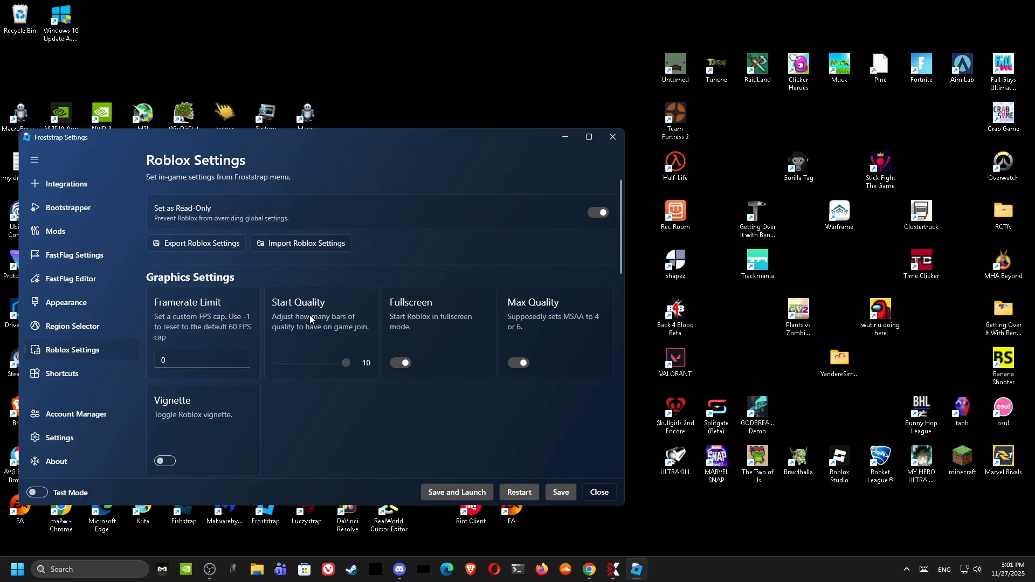
{"action": "mouse_move", "coordinate": [524, 451]}
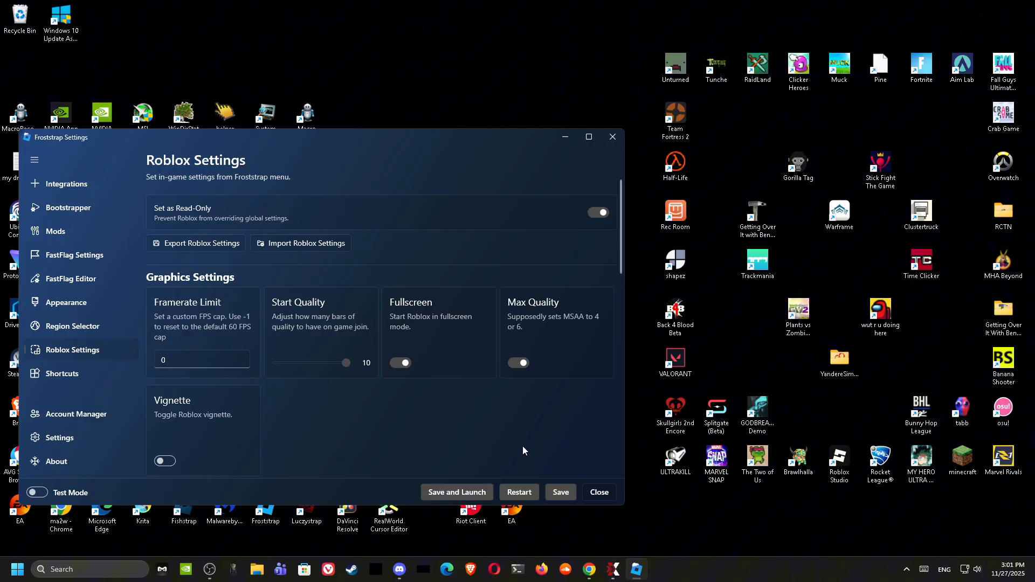
{"action": "left_click", "coordinate": [401, 362]}
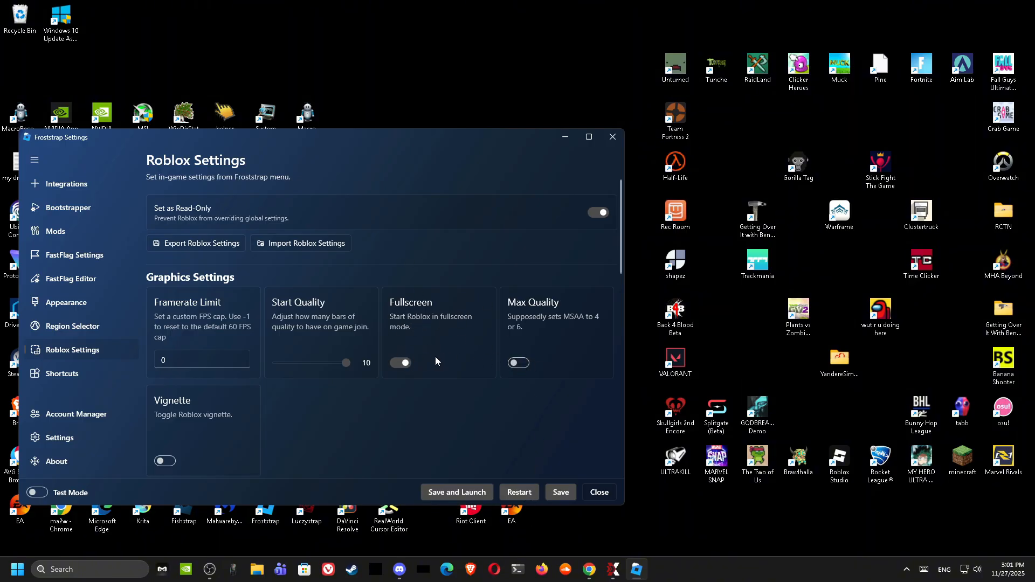
Scroll through the remaining Roblox in-game options.
{"action": "scroll", "scroll_direction": "down", "scroll_amount": 3}
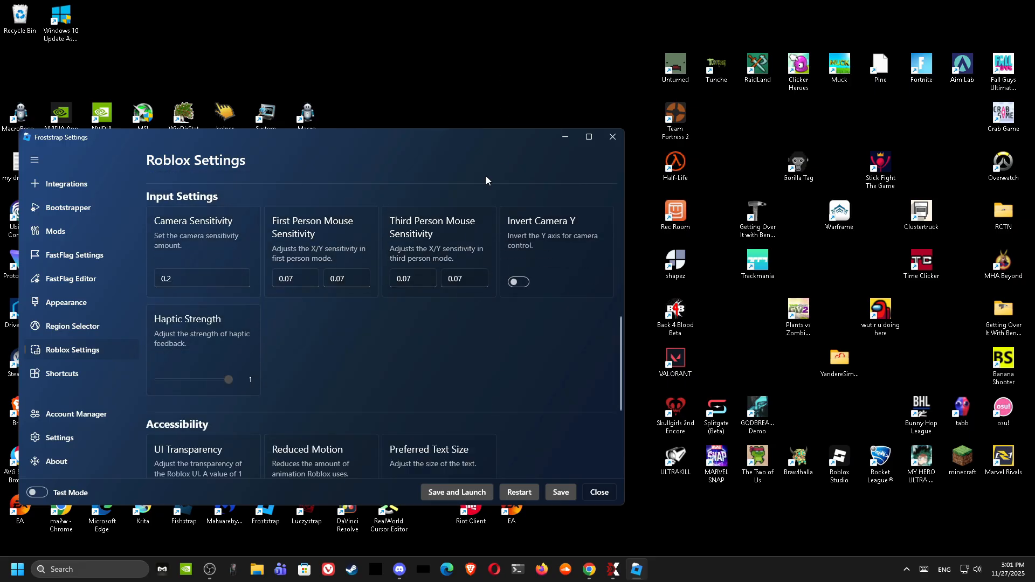
{"action": "scroll", "scroll_direction": "down", "scroll_amount": 3}
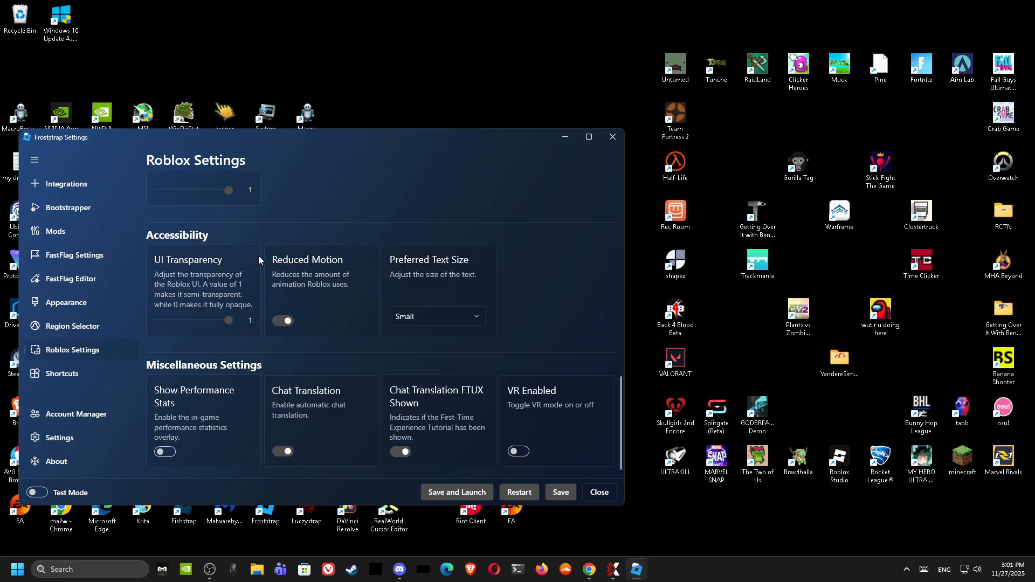
{"action": "mouse_move", "coordinate": [340, 385]}
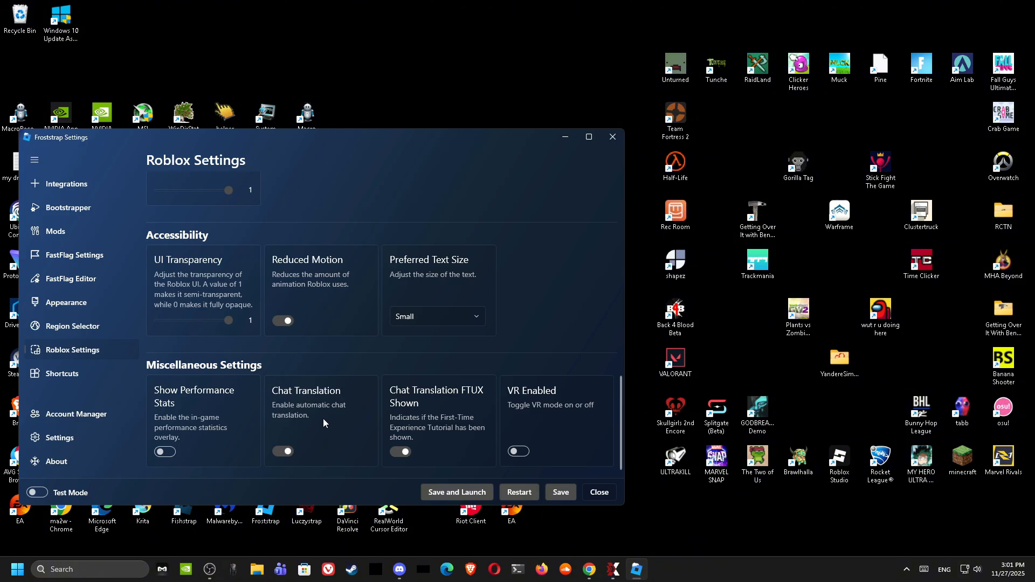
{"action": "mouse_move", "coordinate": [305, 366]}
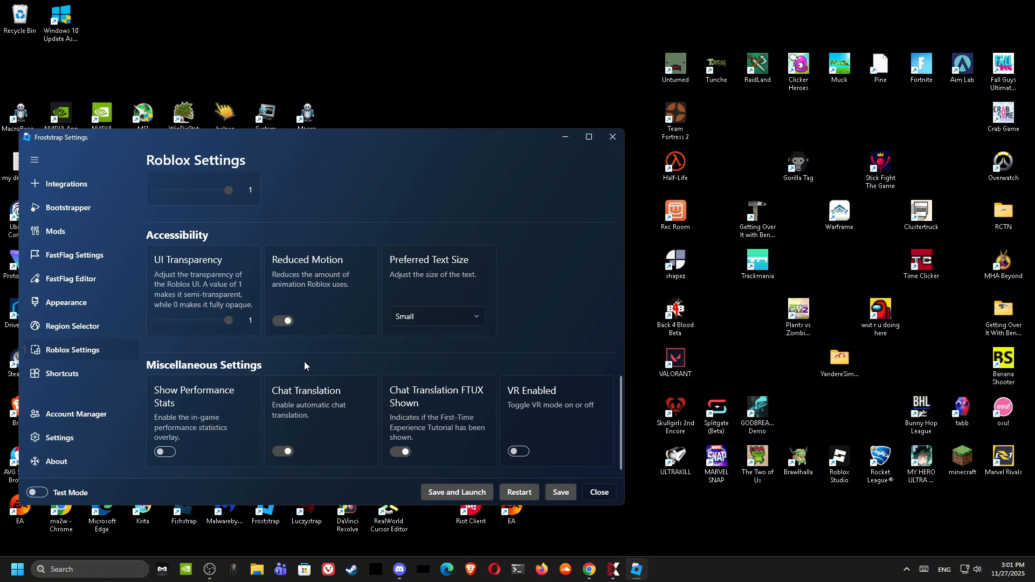
{"action": "mouse_move", "coordinate": [569, 326]}
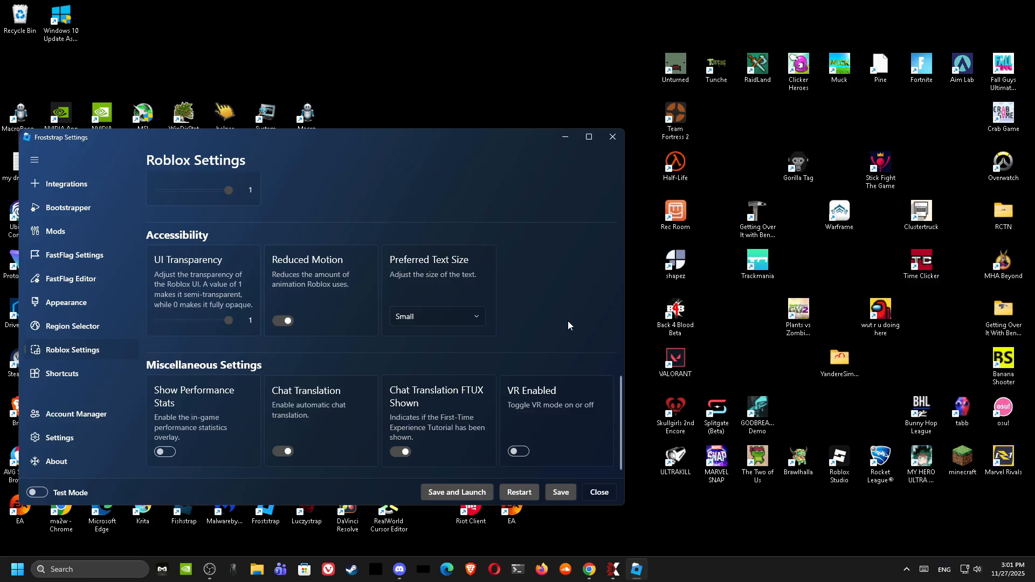
{"action": "scroll", "scroll_direction": "down", "scroll_amount": 3}
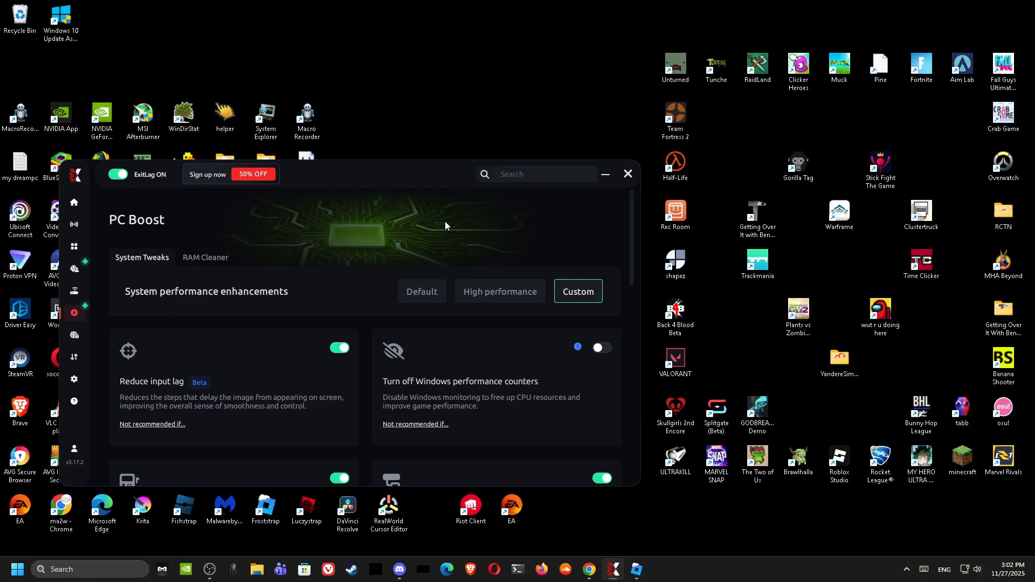
{"action": "mouse_move", "coordinate": [326, 393]}
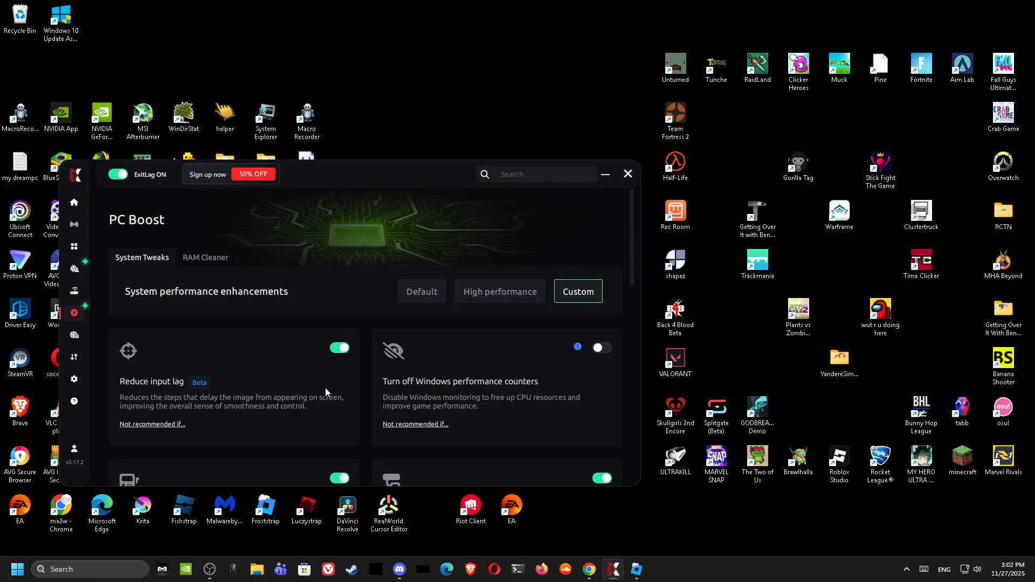
{"action": "mouse_move", "coordinate": [403, 276]}
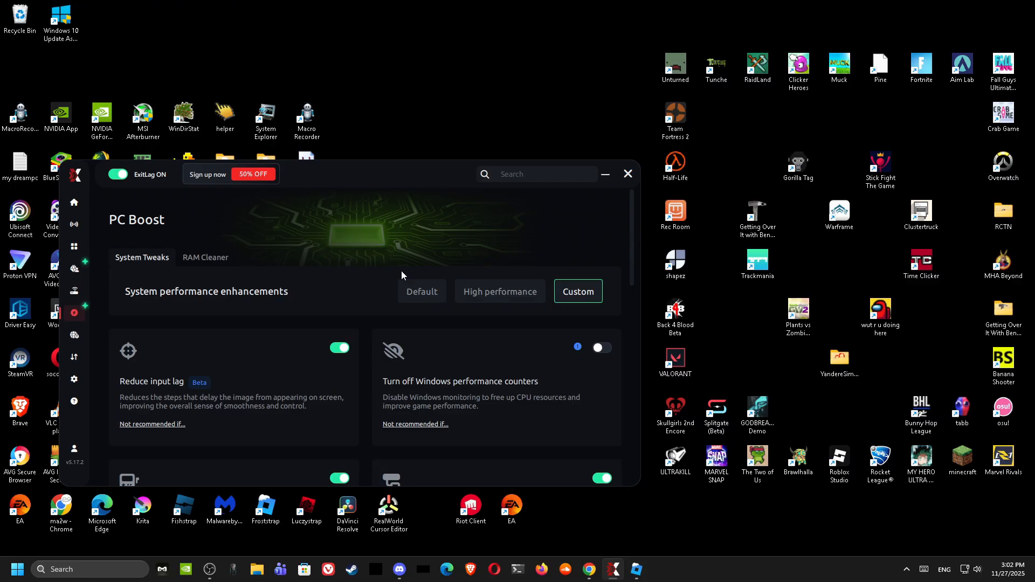
{"action": "mouse_move", "coordinate": [387, 176]}
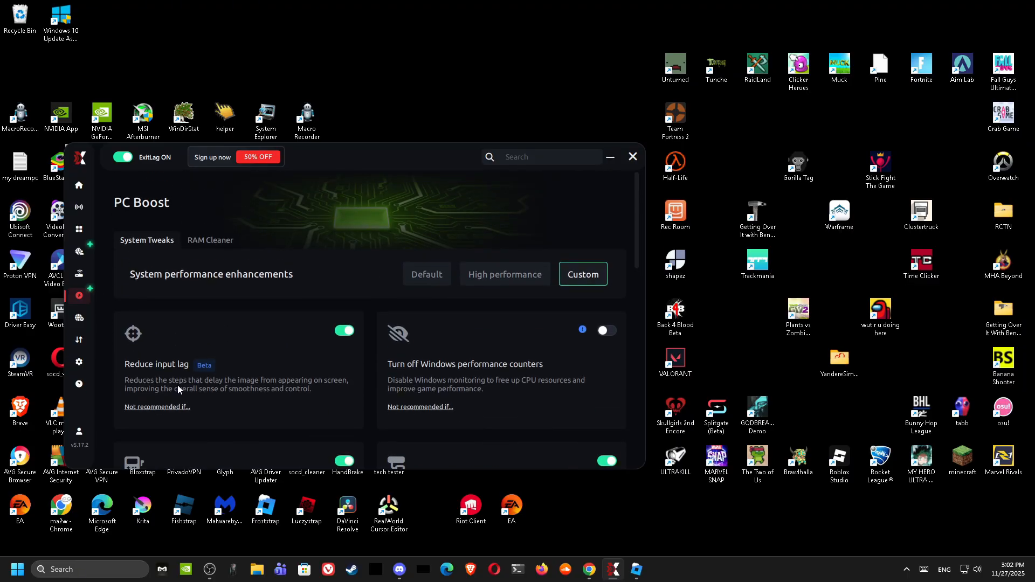
Review the System Tweaks and read the caveat for Maximum performance for games.
{"action": "scroll", "scroll_direction": "down", "scroll_amount": 3}
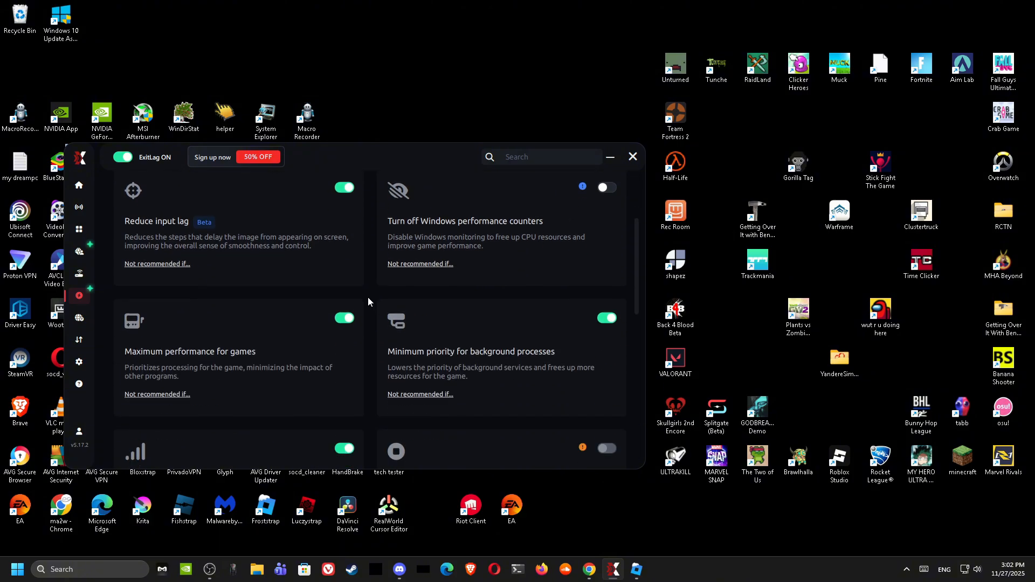
{"action": "scroll", "scroll_direction": "down", "scroll_amount": 3}
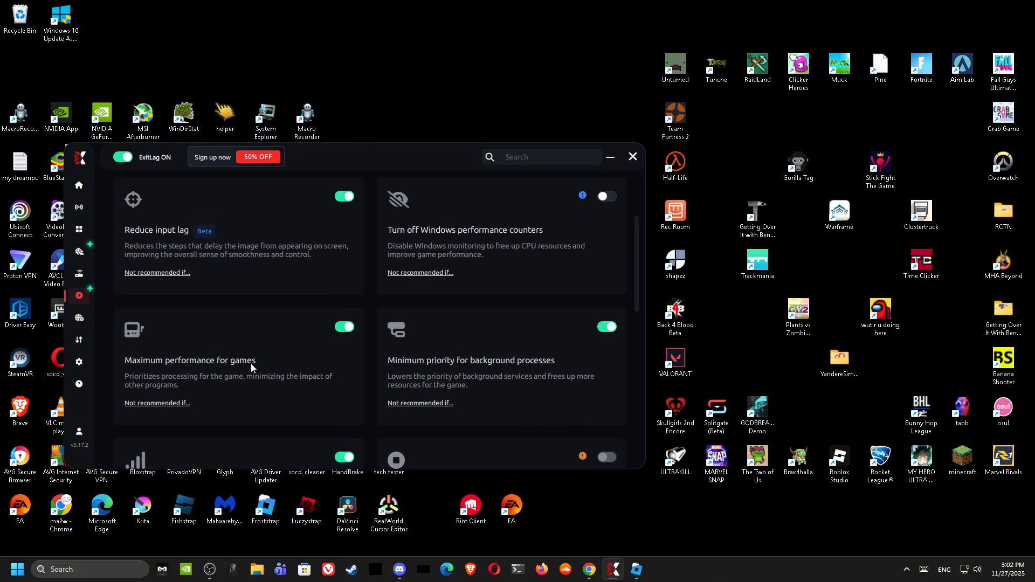
{"action": "left_click", "coordinate": [156, 402]}
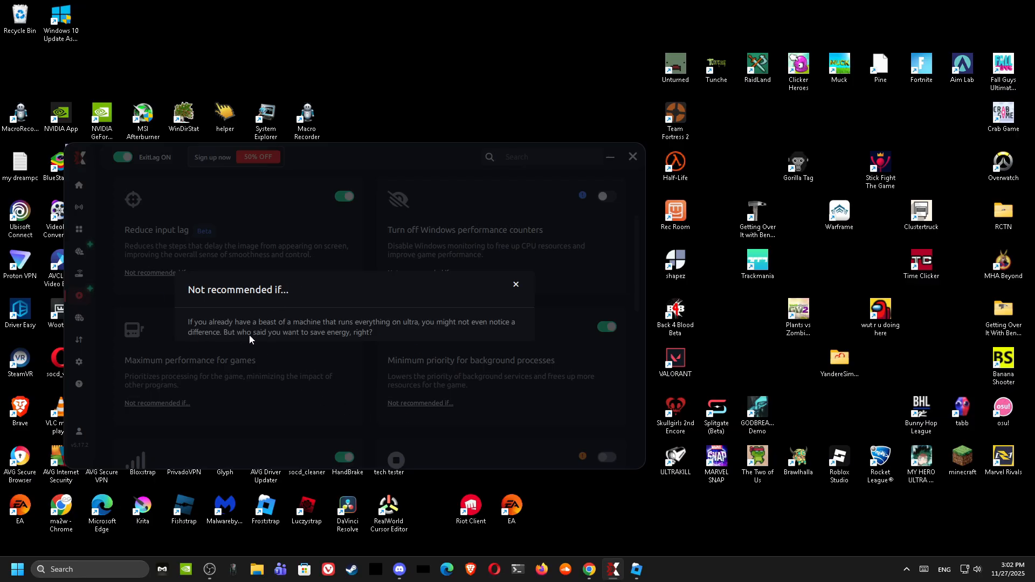
{"action": "mouse_move", "coordinate": [410, 329]}
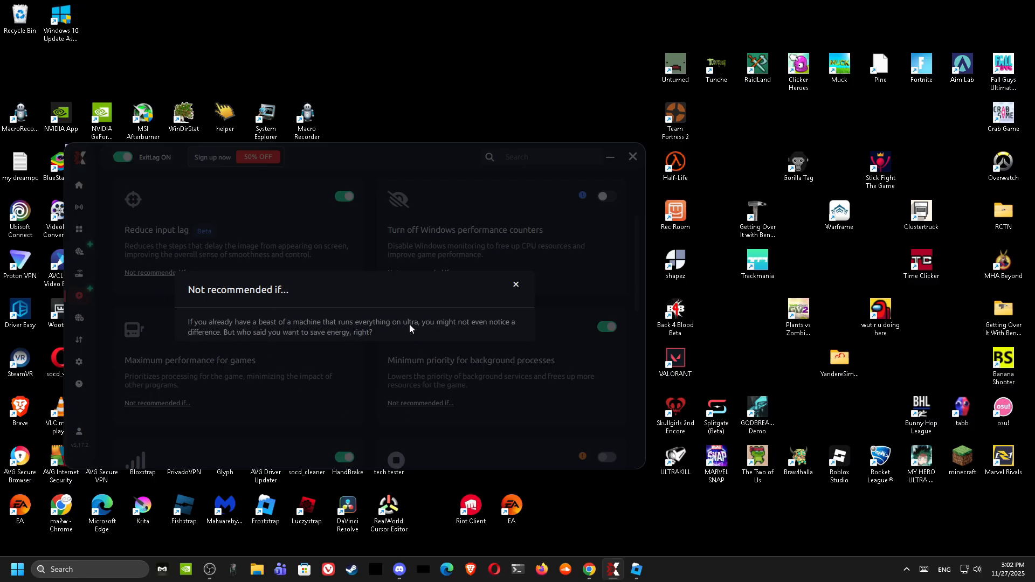
{"action": "mouse_move", "coordinate": [402, 348]}
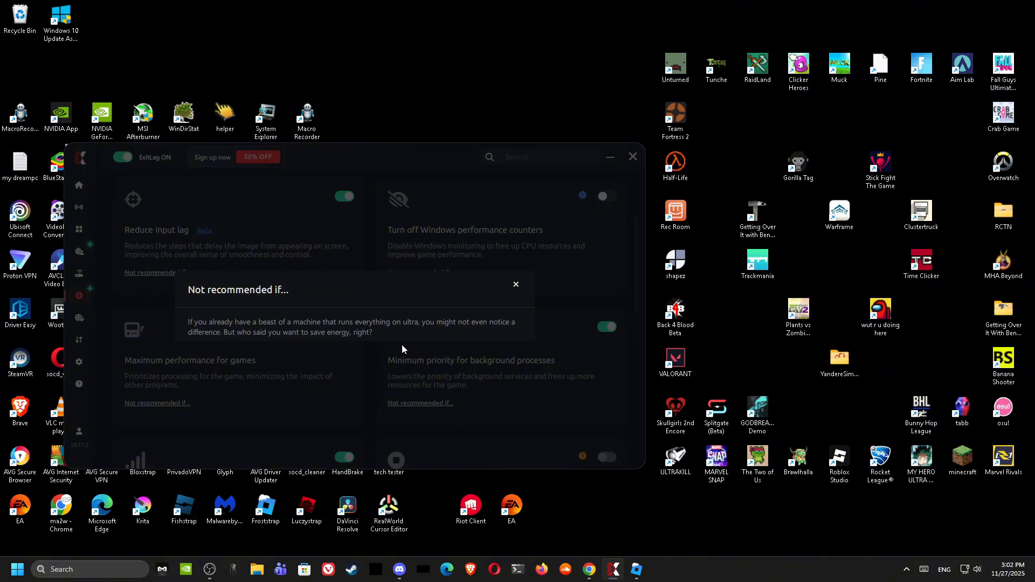
{"action": "mouse_move", "coordinate": [287, 343]}
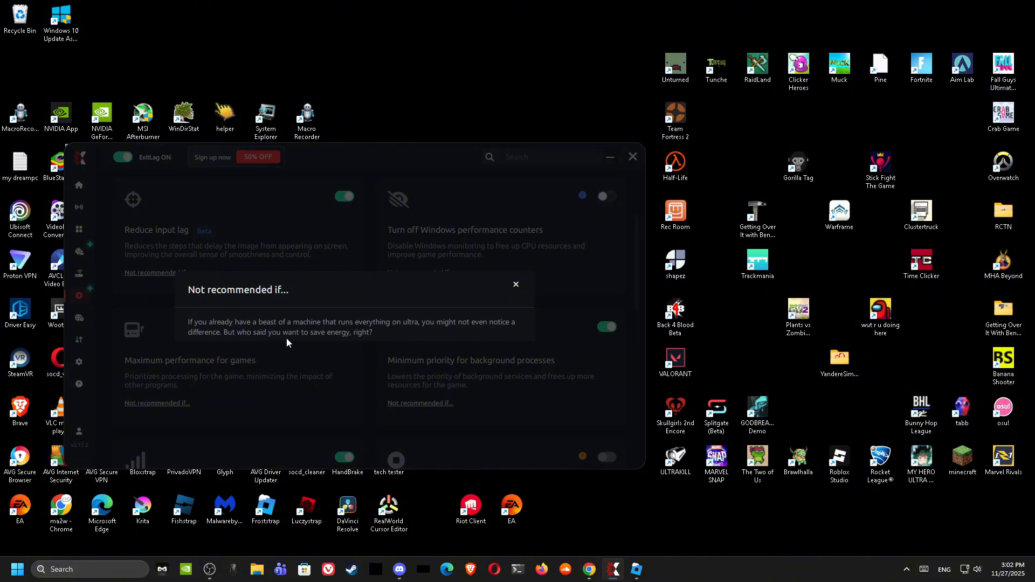
{"action": "left_click", "coordinate": [515, 284]}
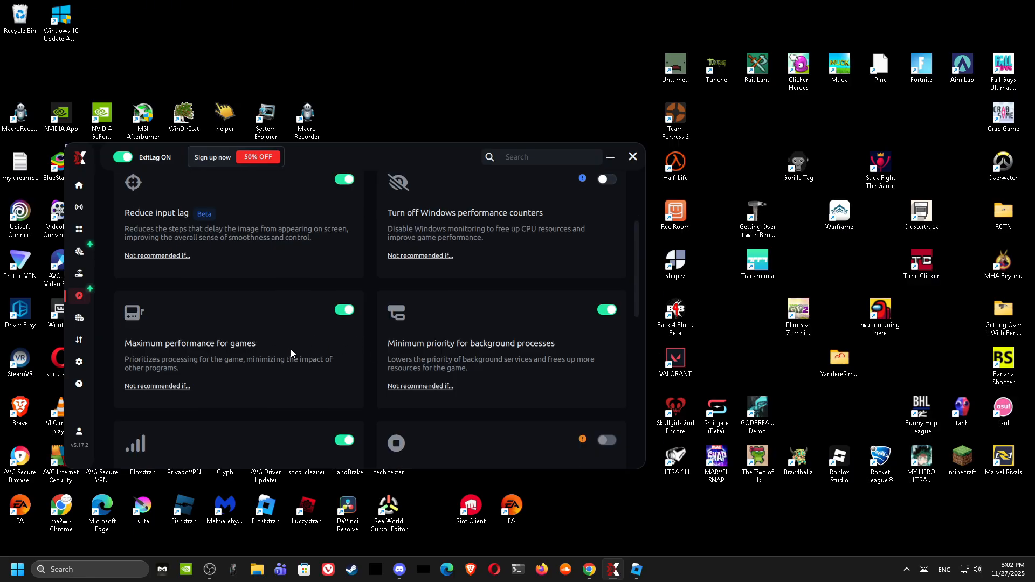
{"action": "scroll", "scroll_direction": "down", "scroll_amount": 3}
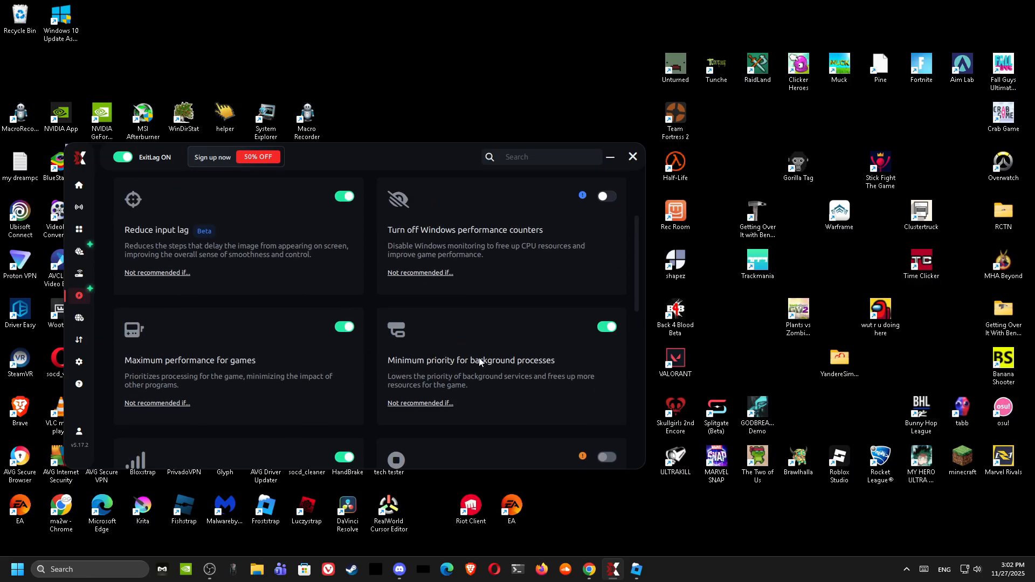
{"action": "scroll", "scroll_direction": "down", "scroll_amount": 3}
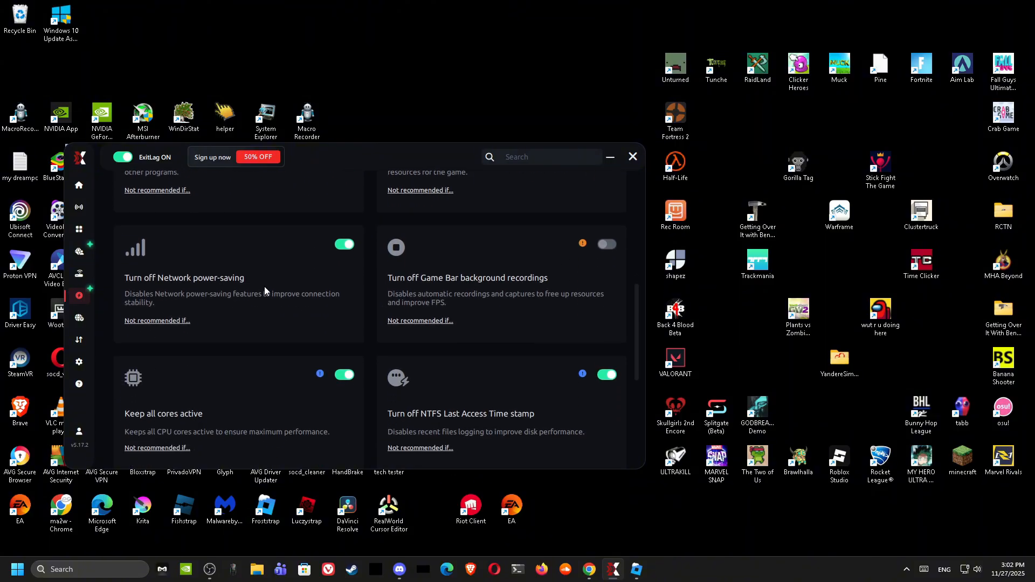
{"action": "mouse_move", "coordinate": [343, 281]}
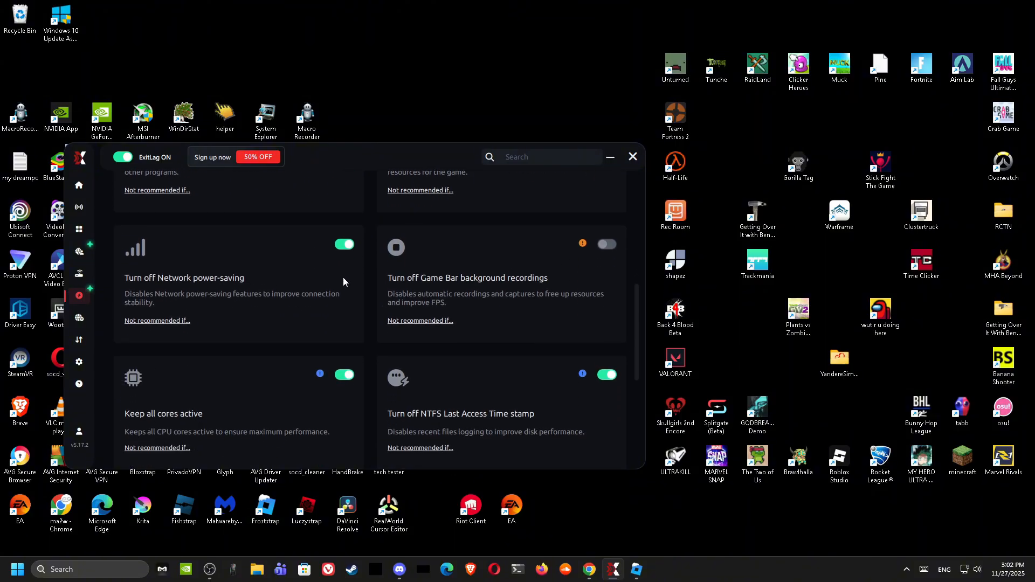
{"action": "scroll", "scroll_direction": "down", "scroll_amount": 3}
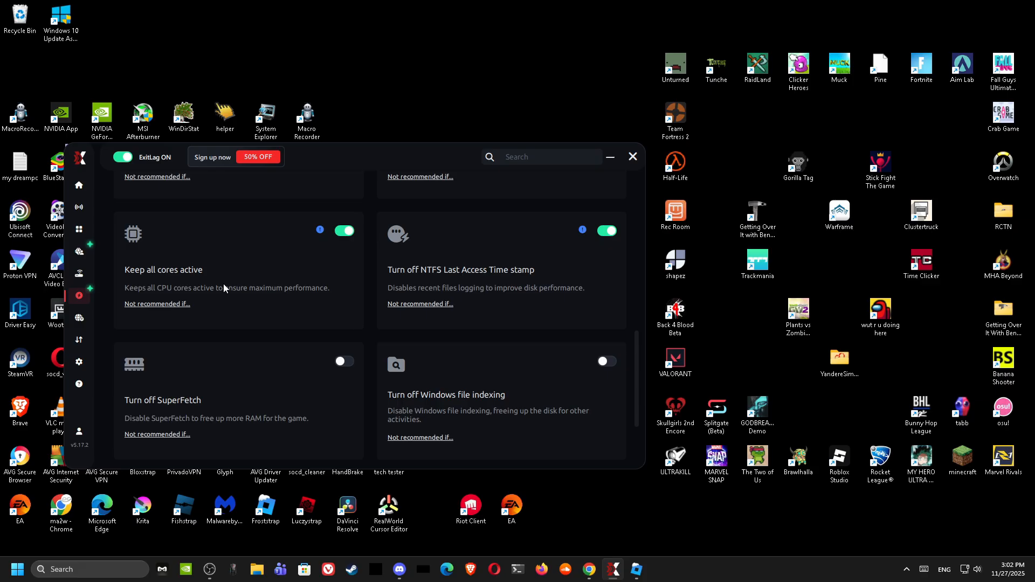
{"action": "left_click", "coordinate": [158, 304]}
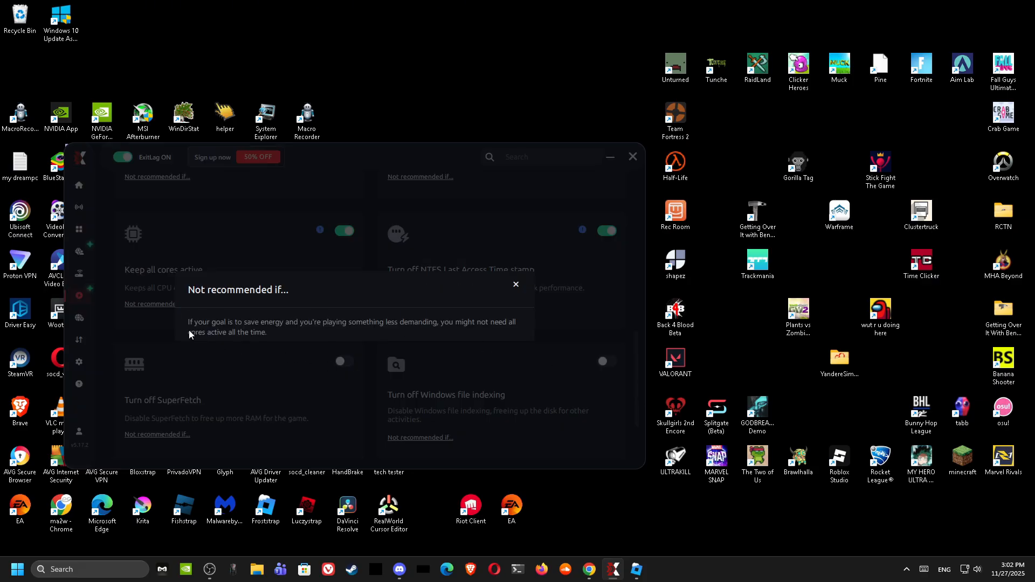
{"action": "mouse_move", "coordinate": [521, 154]}
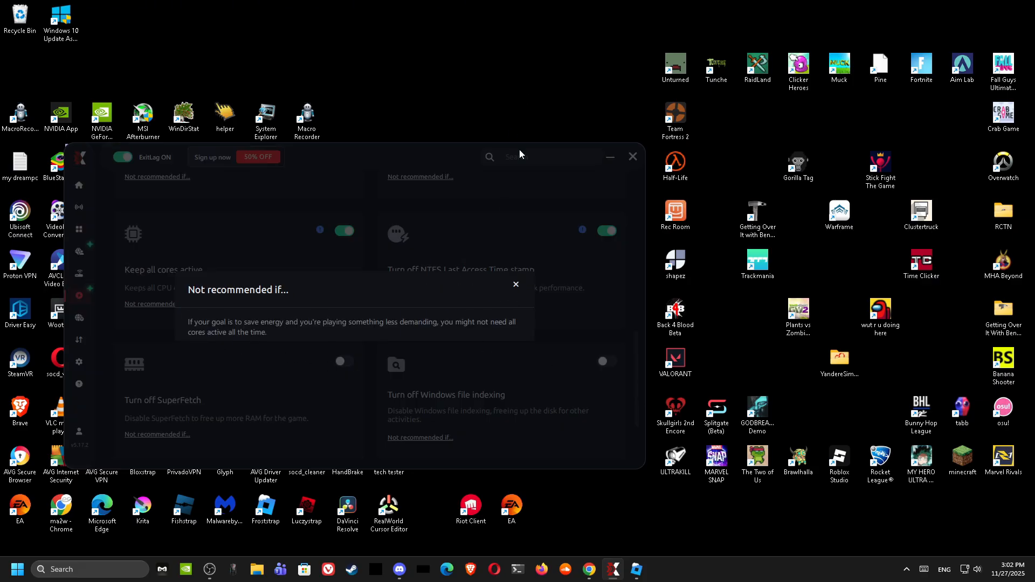
{"action": "left_click", "coordinate": [515, 284]}
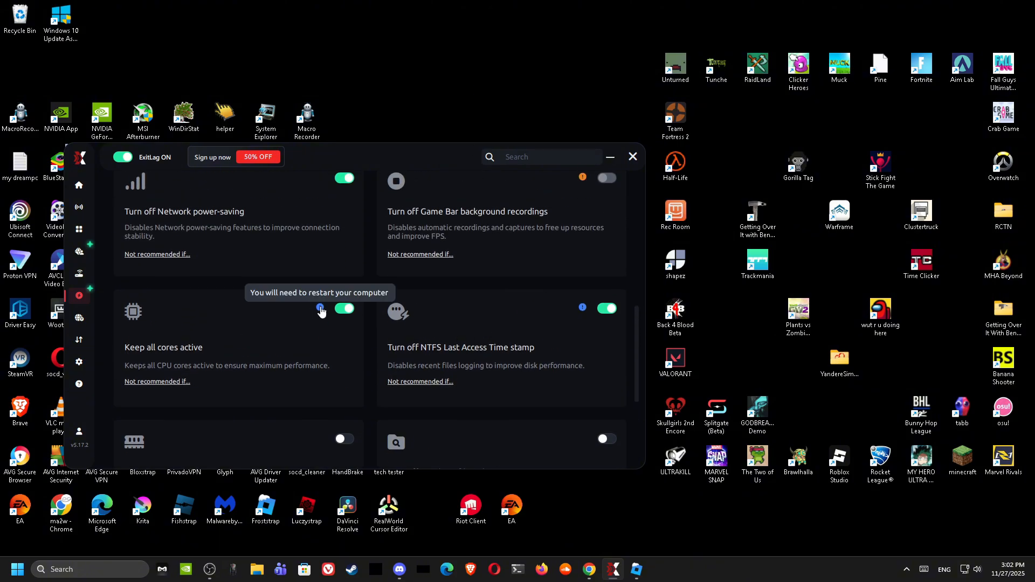
{"action": "mouse_move", "coordinate": [585, 337]}
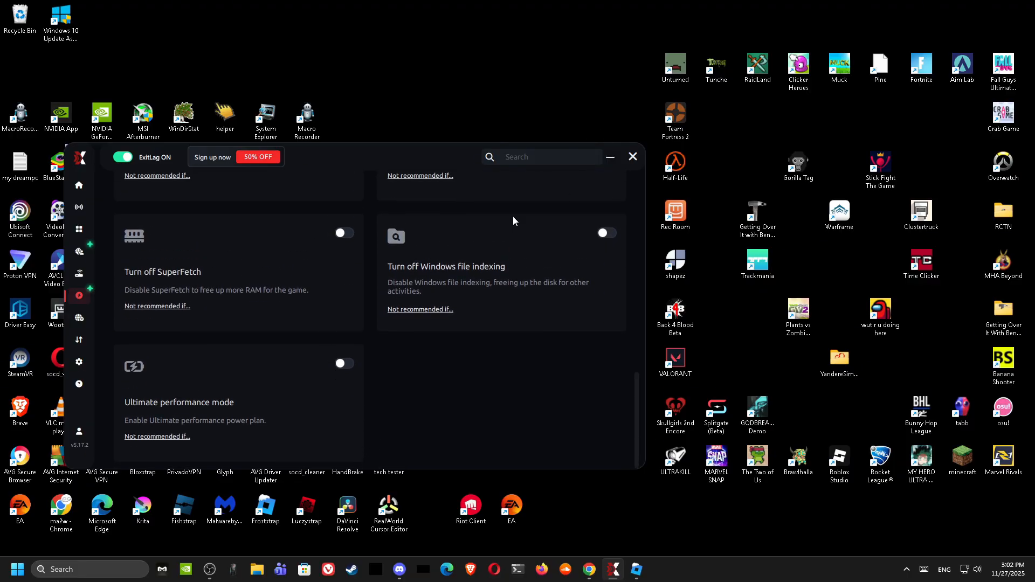
{"action": "mouse_move", "coordinate": [213, 404]}
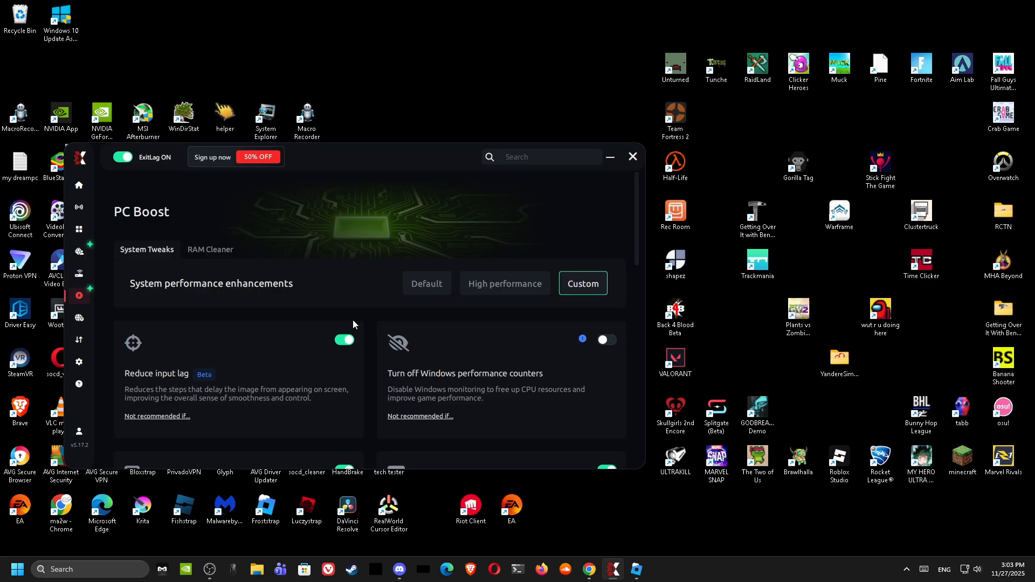
Run the RAM Cleaner, dropping used memory from 13 GB to about 7.7 GB, then close ExitLag.
{"action": "left_click", "coordinate": [210, 249]}
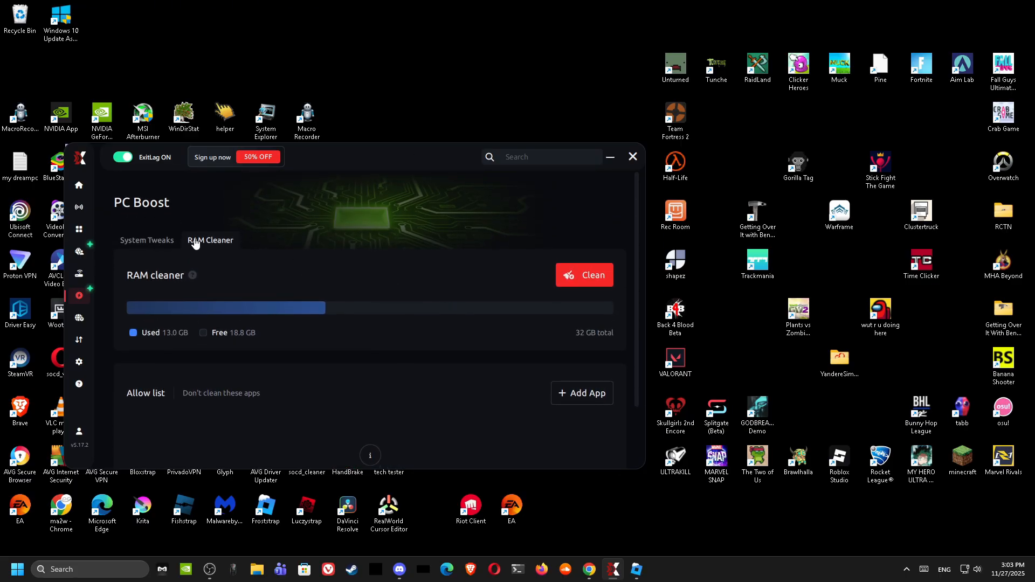
{"action": "left_click", "coordinate": [583, 275]}
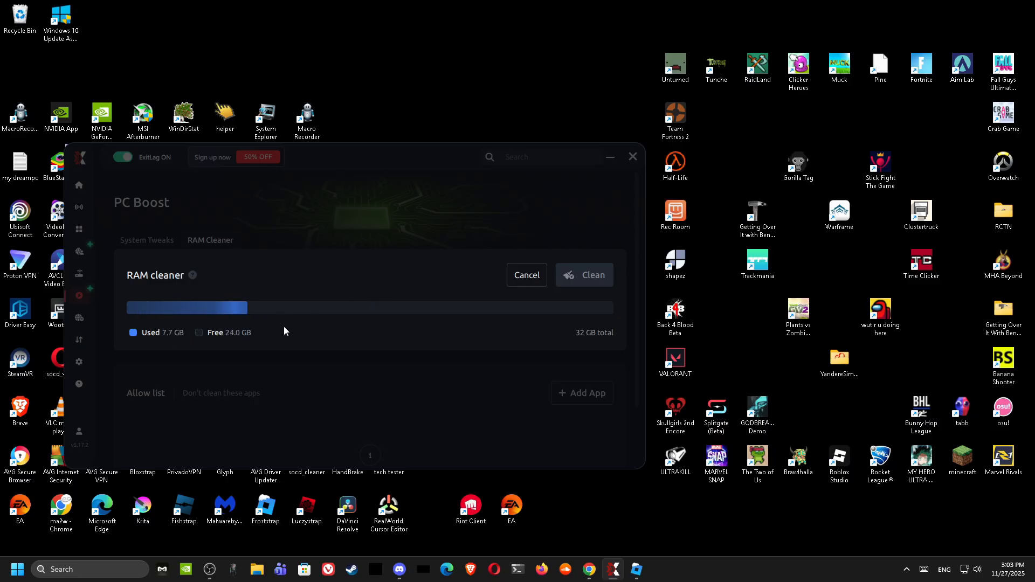
{"action": "left_click", "coordinate": [584, 276]}
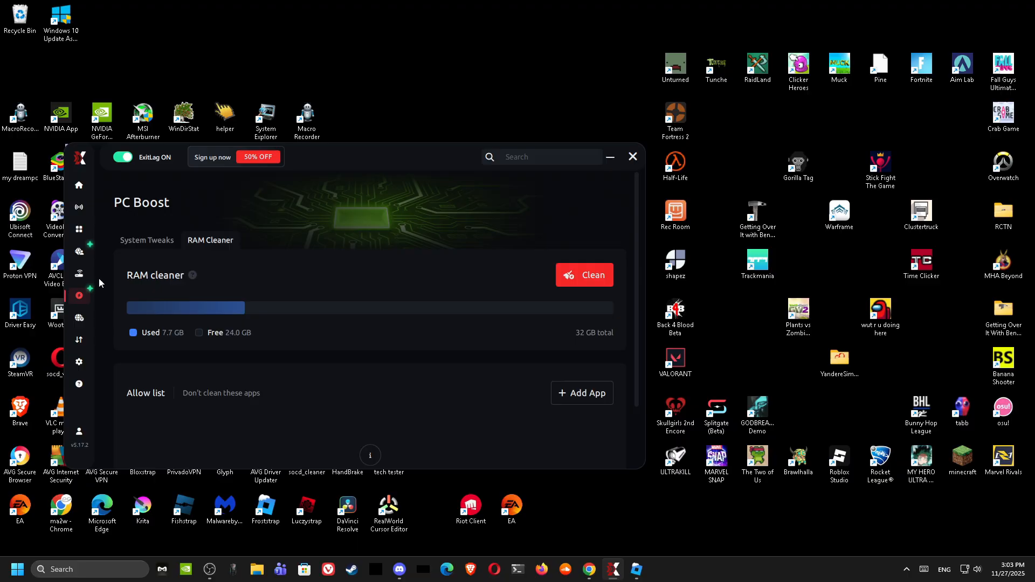
{"action": "mouse_move", "coordinate": [633, 166]}
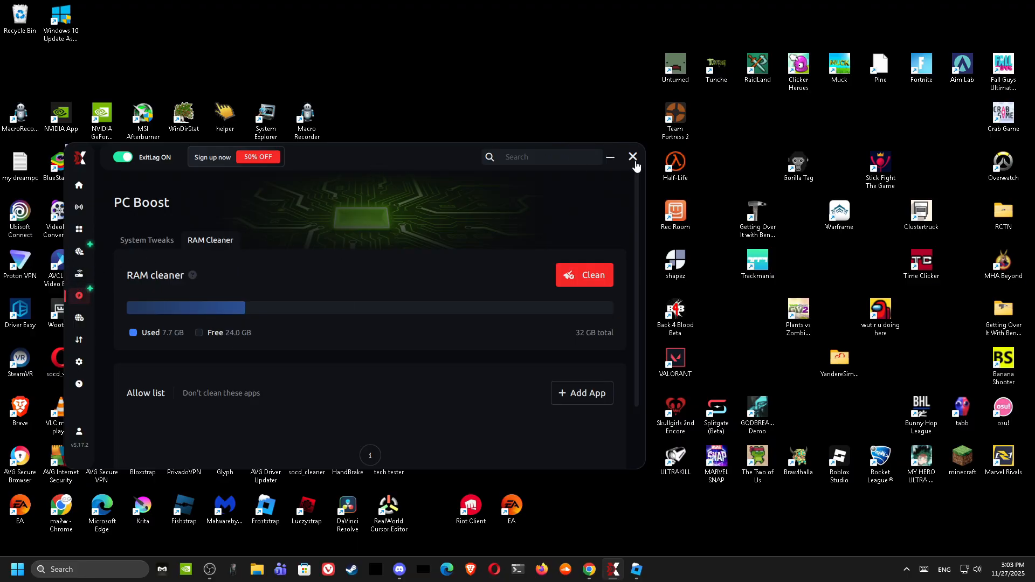
{"action": "mouse_move", "coordinate": [263, 206]}
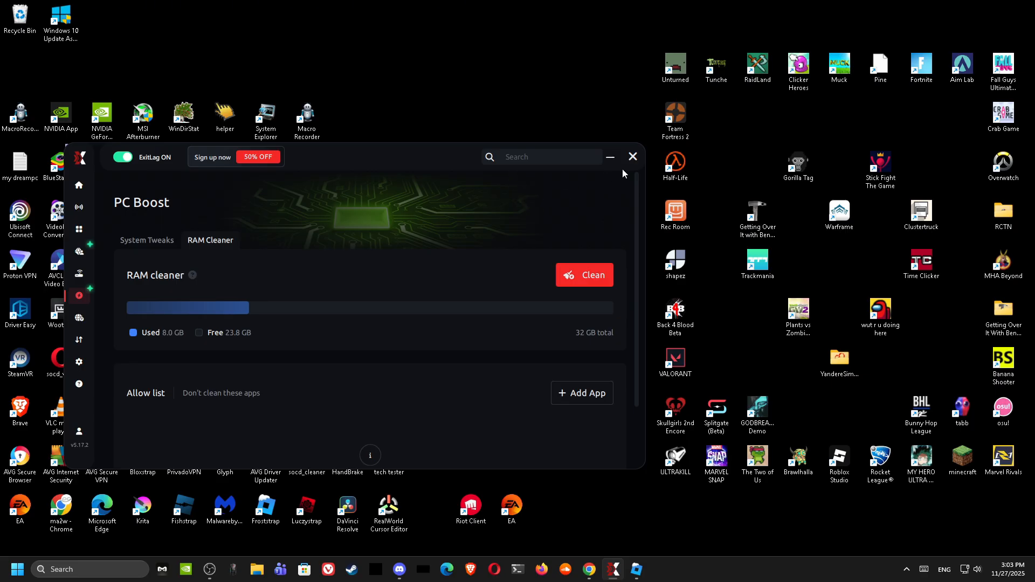
{"action": "left_click", "coordinate": [632, 157]}
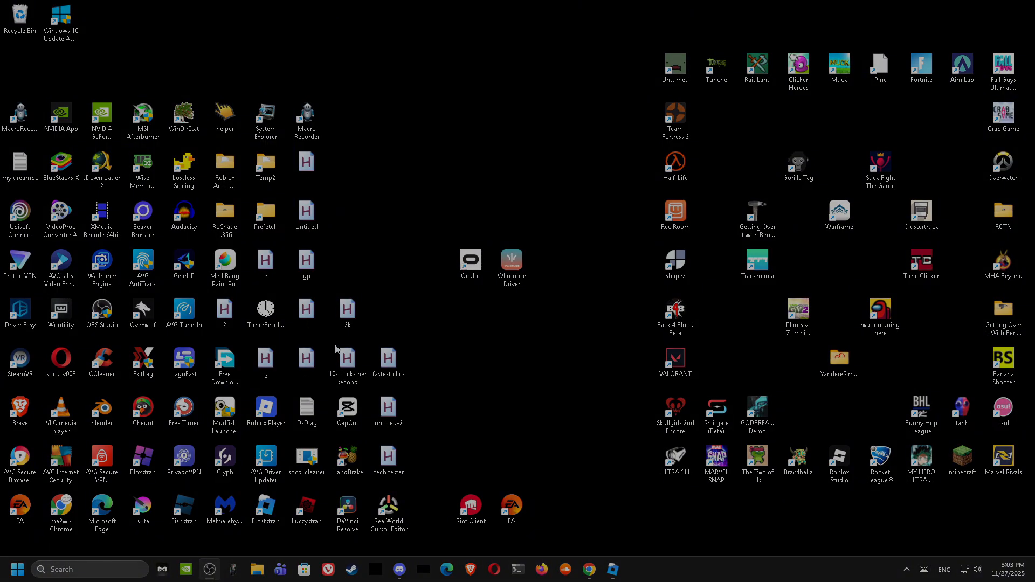
View the #roblox-straps channel with the Fishstrap and Froststrap release links.
{"action": "left_click", "coordinate": [398, 570]}
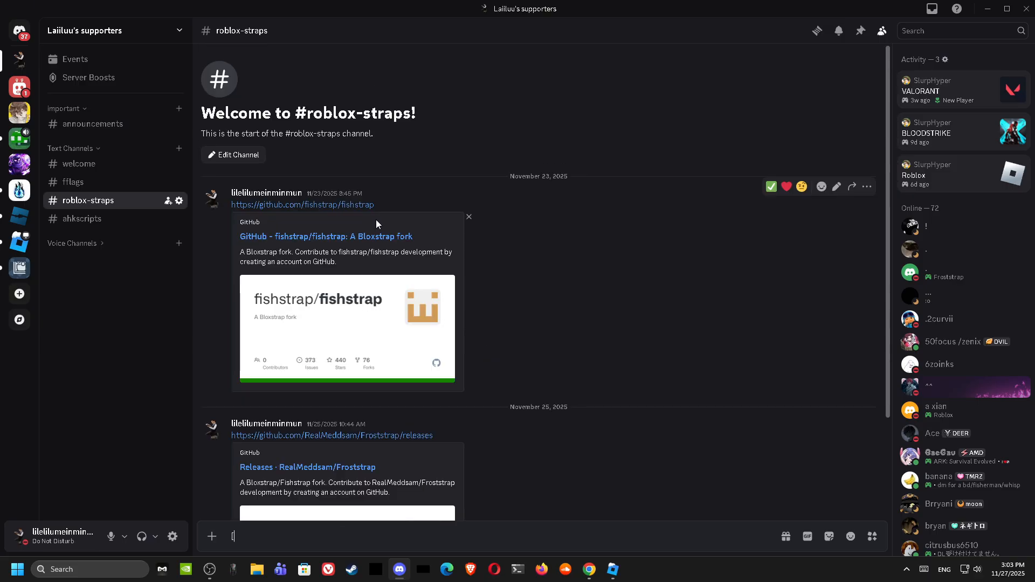
{"action": "scroll", "scroll_direction": "down", "scroll_amount": 3}
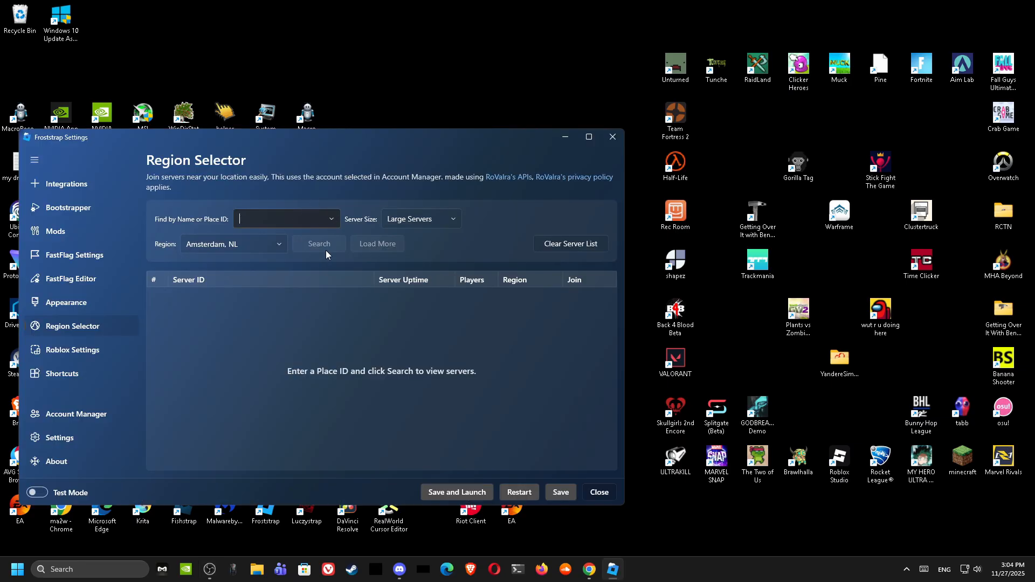
{"action": "type", "text": "the str"}
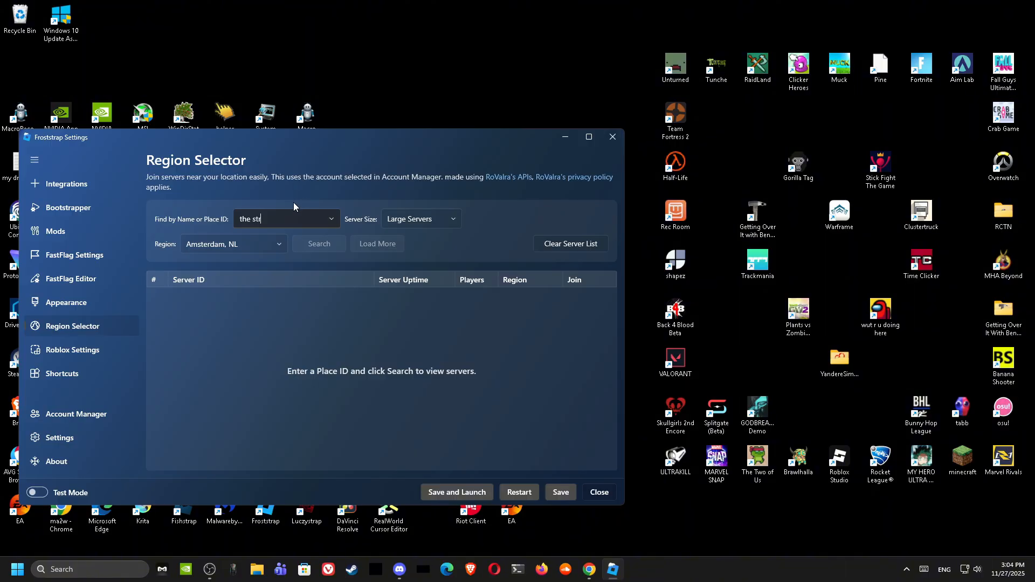
{"action": "mouse_move", "coordinate": [331, 192]}
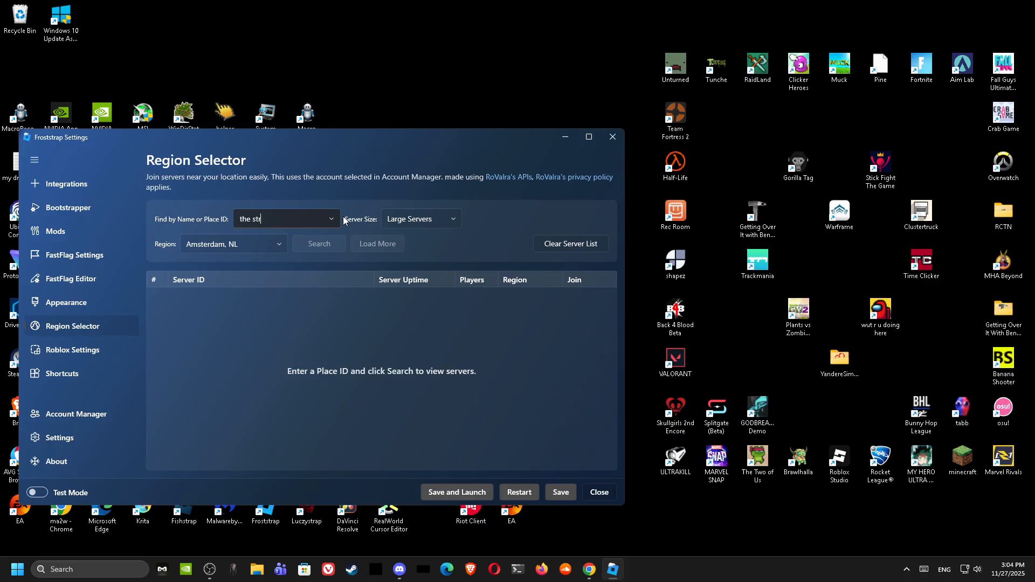
{"action": "type", "text": "10449761463"}
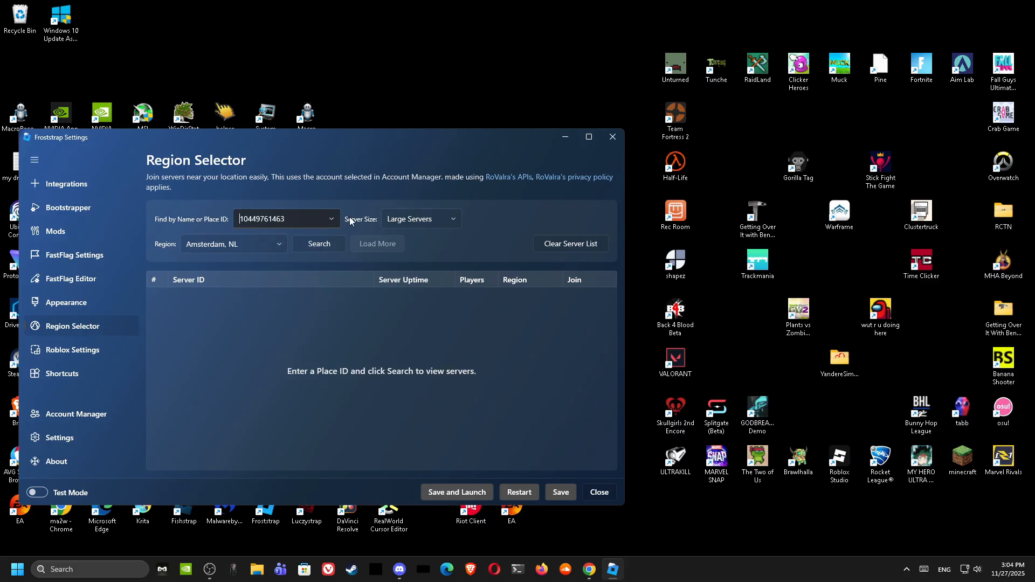
{"action": "left_click", "coordinate": [233, 243]}
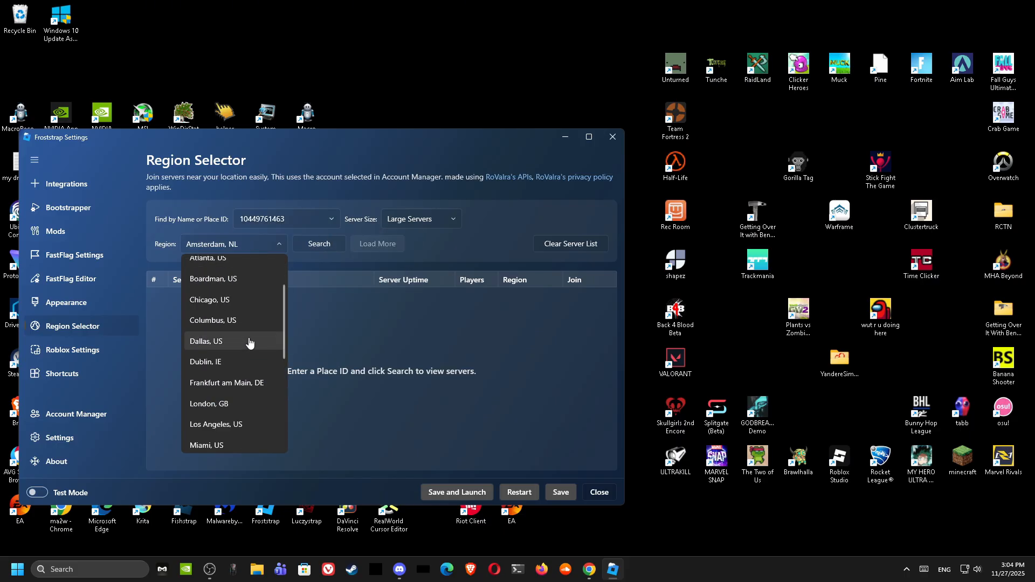
{"action": "scroll", "scroll_direction": "down", "scroll_amount": 3}
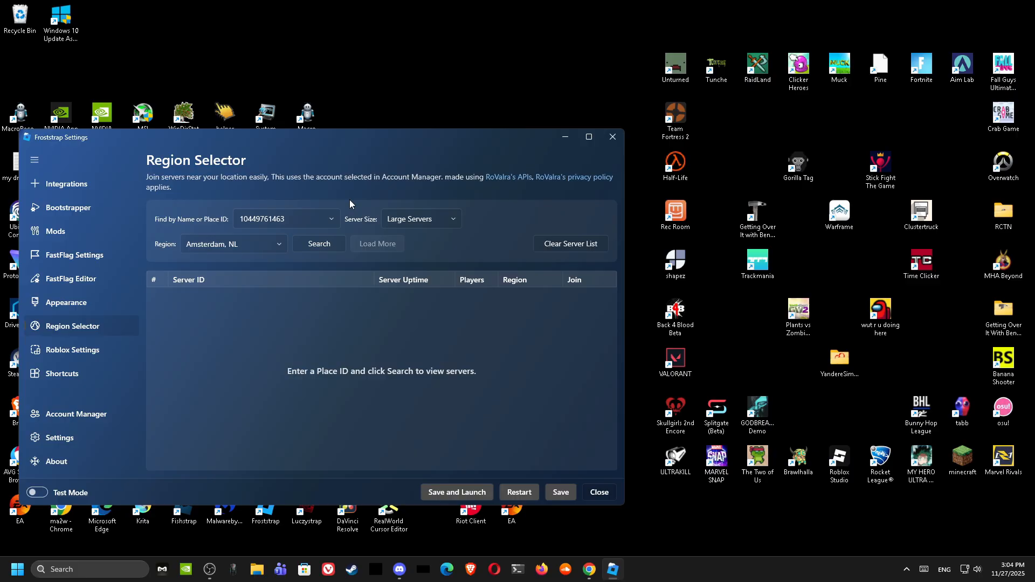
{"action": "mouse_move", "coordinate": [83, 207]}
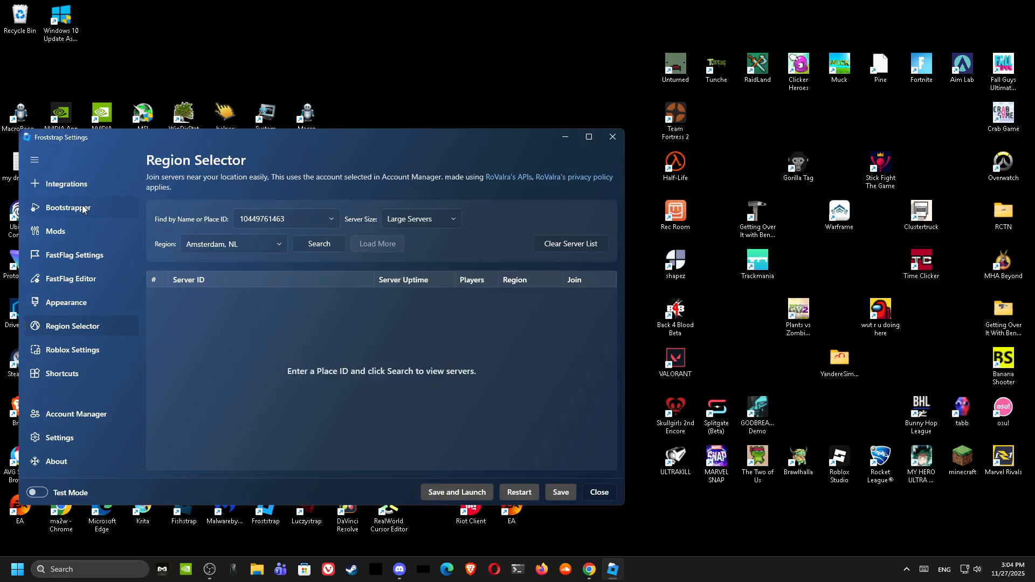
Return to the Integrations page and scroll through its options.
{"action": "left_click", "coordinate": [67, 183]}
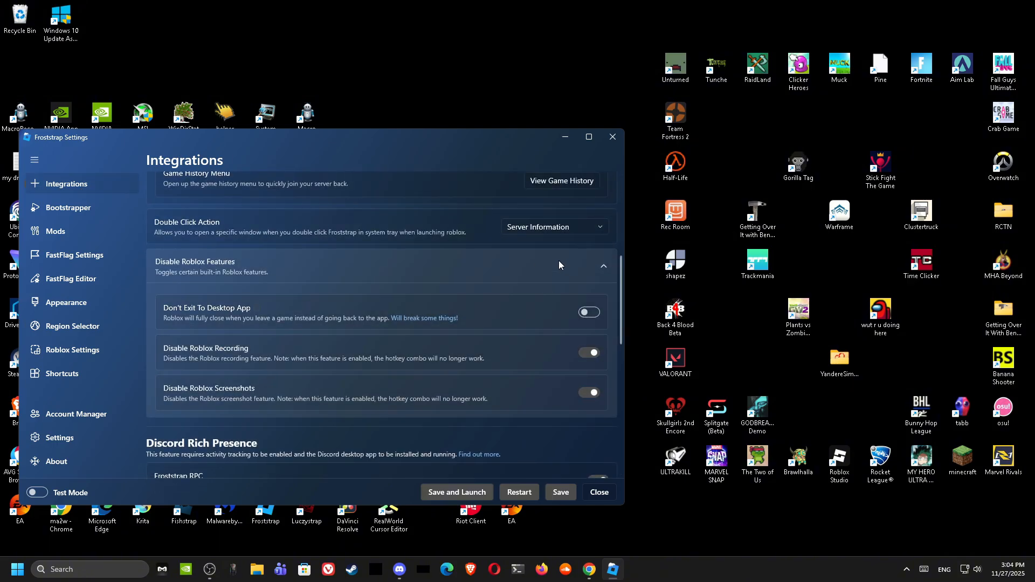
{"action": "scroll", "scroll_direction": "down", "scroll_amount": 3}
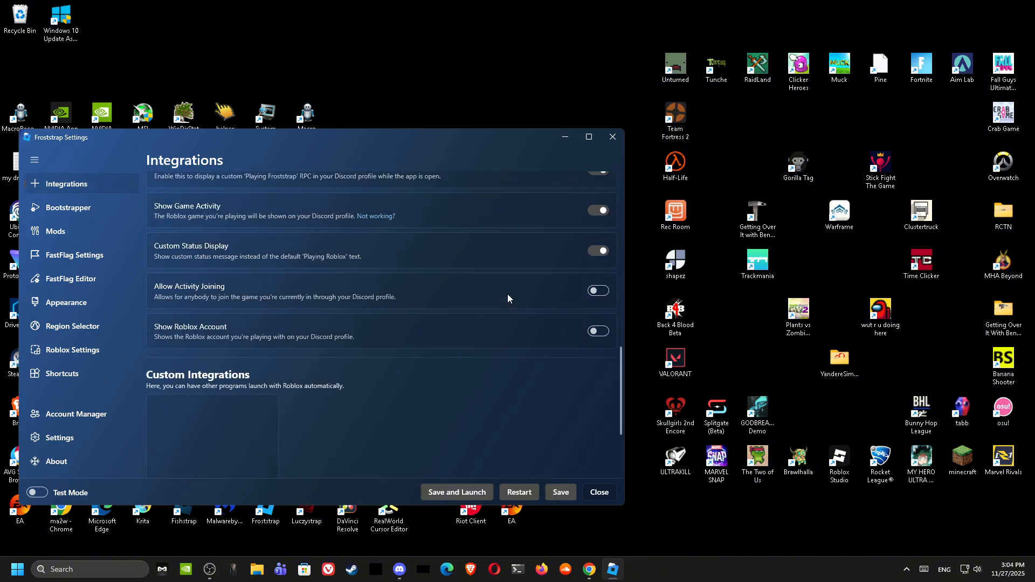
{"action": "scroll", "scroll_direction": "down", "scroll_amount": 3}
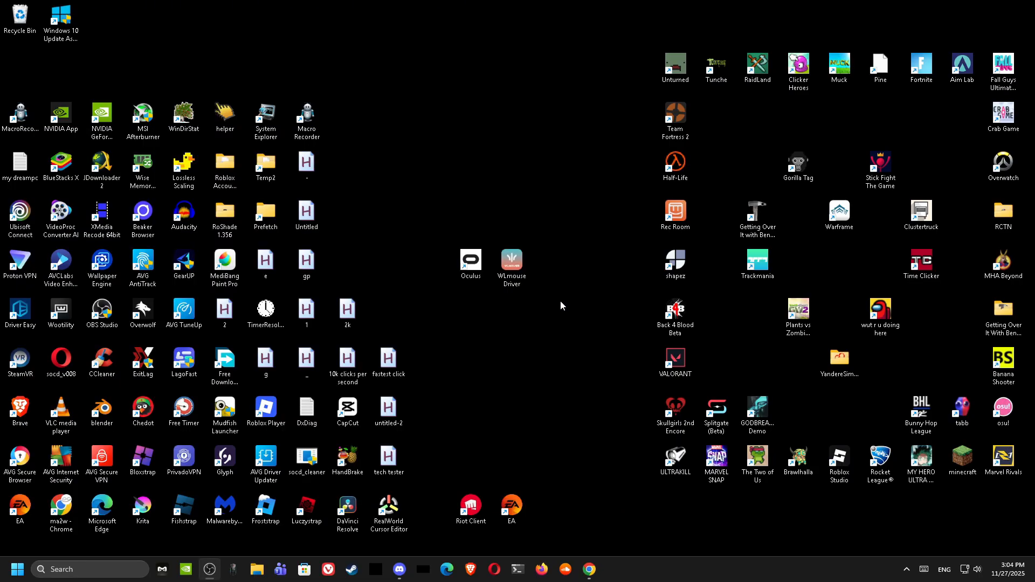
{"action": "mouse_move", "coordinate": [469, 406]}
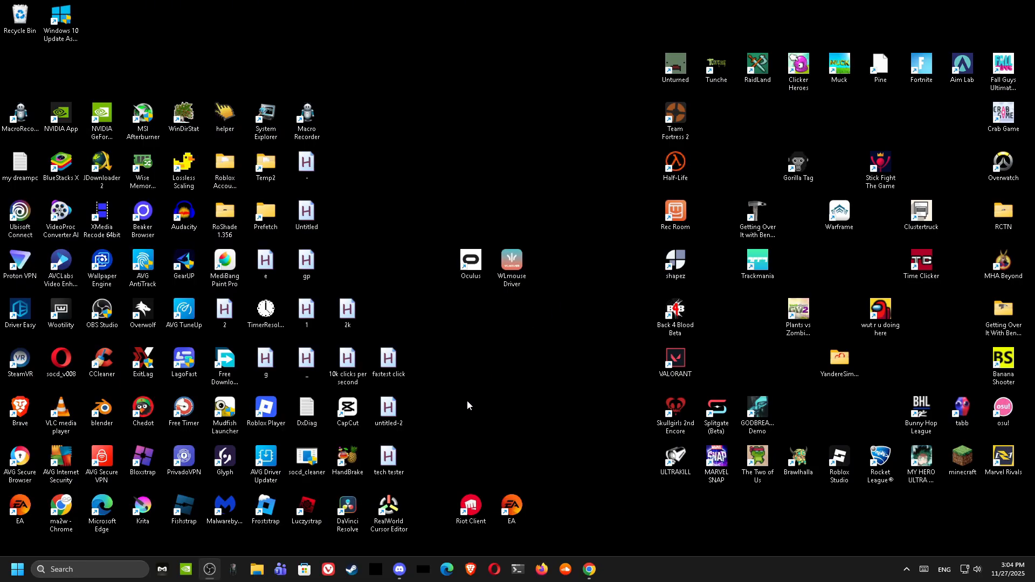